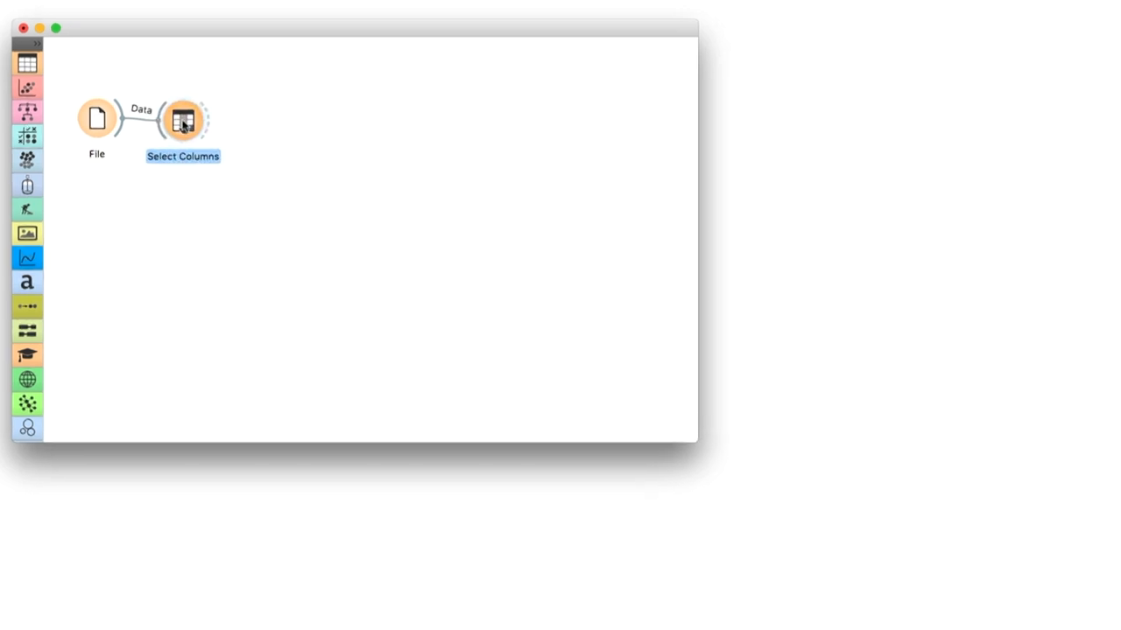
Inspect Select Columns, then view the Data Table's 266 country rows down to the France entries.
double_click(182, 119)
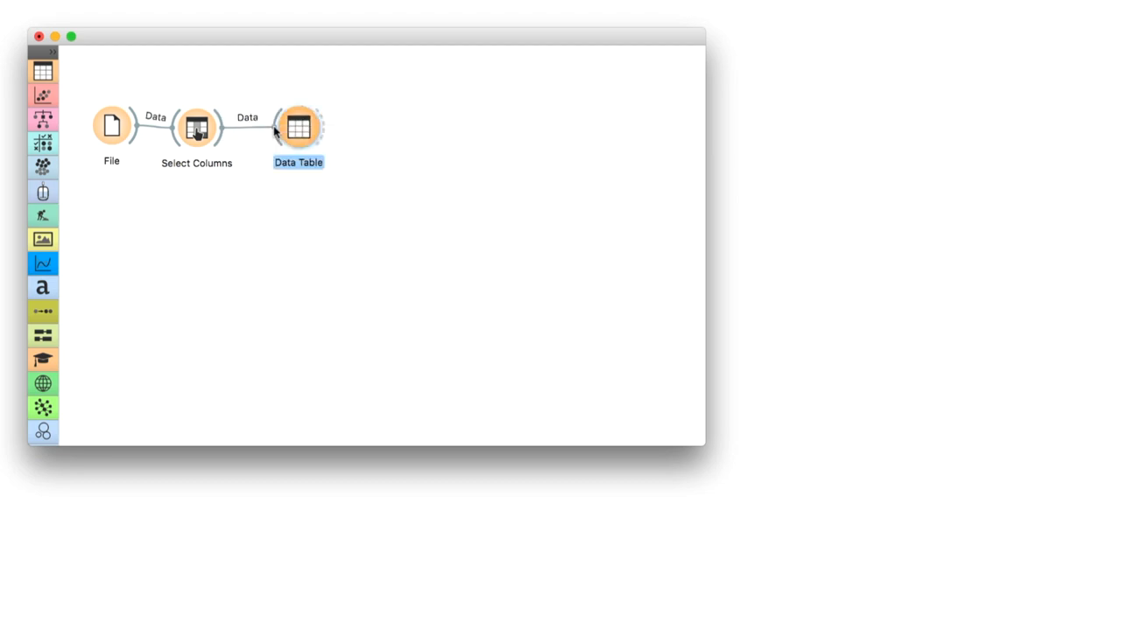
double_click(297, 127)
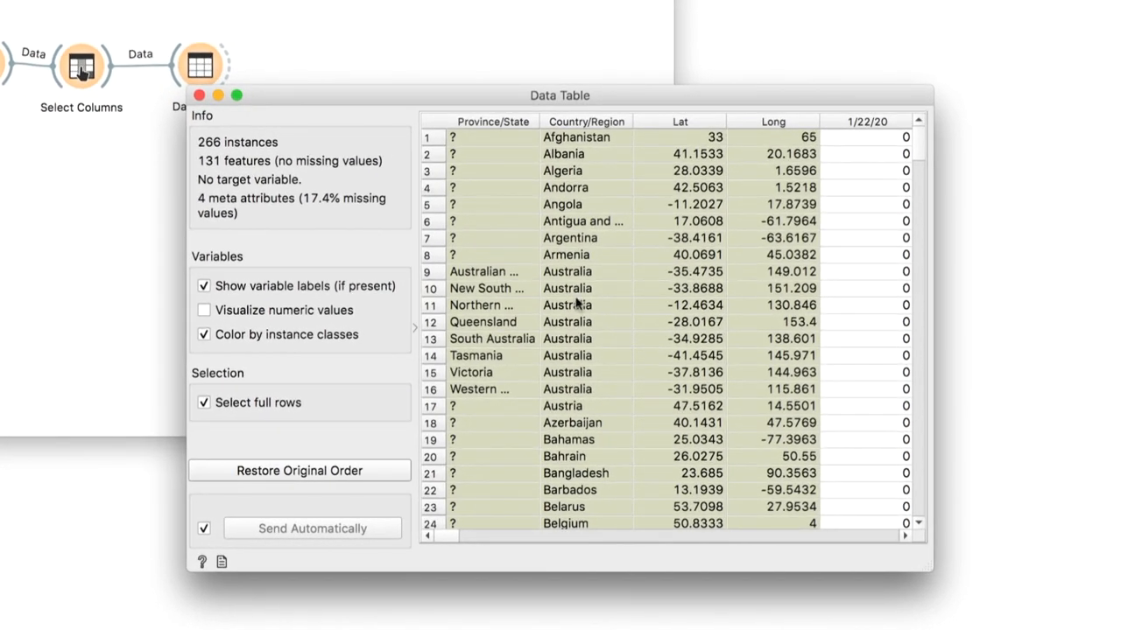
scroll("down", 3)
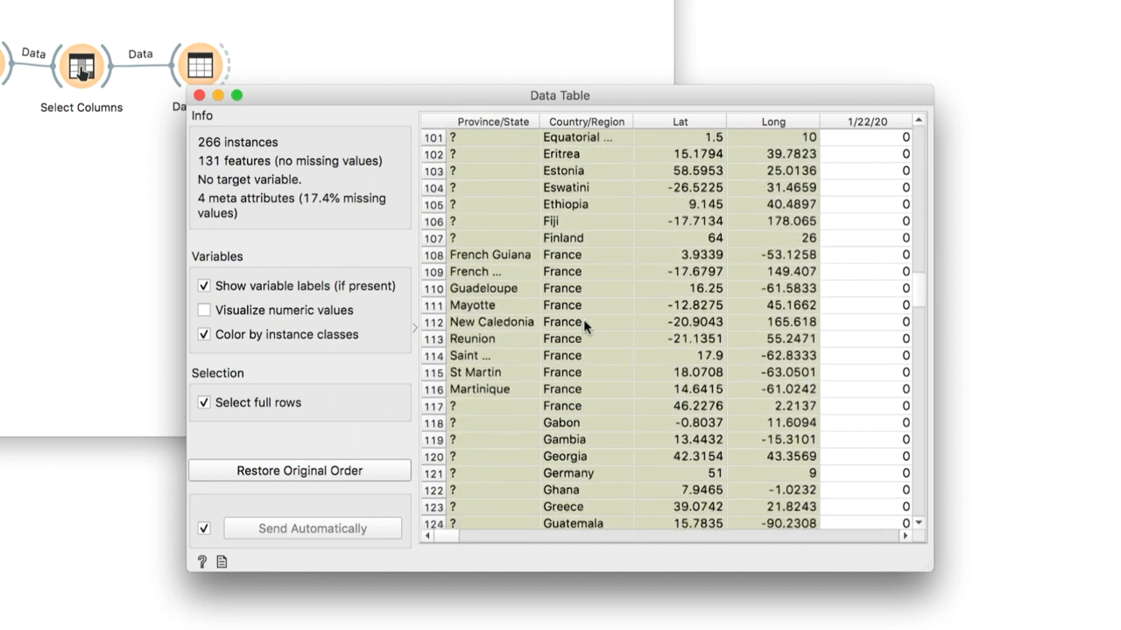
scroll("down", 3)
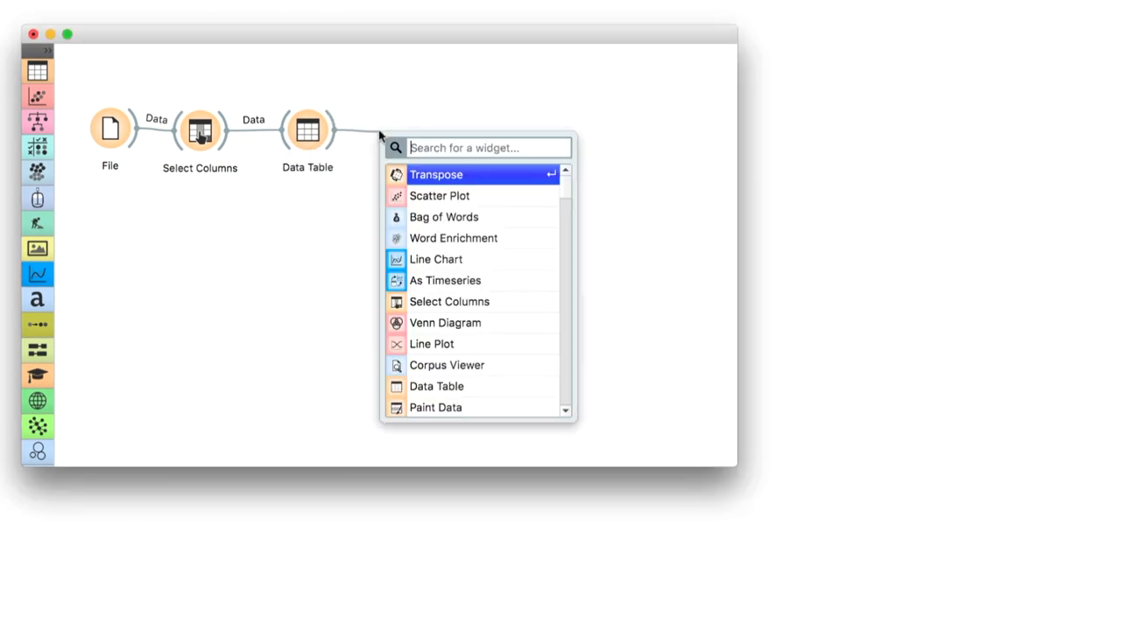
Add Transpose after the Data Table with feature names taken from Country/Region.
left_click(436, 175)
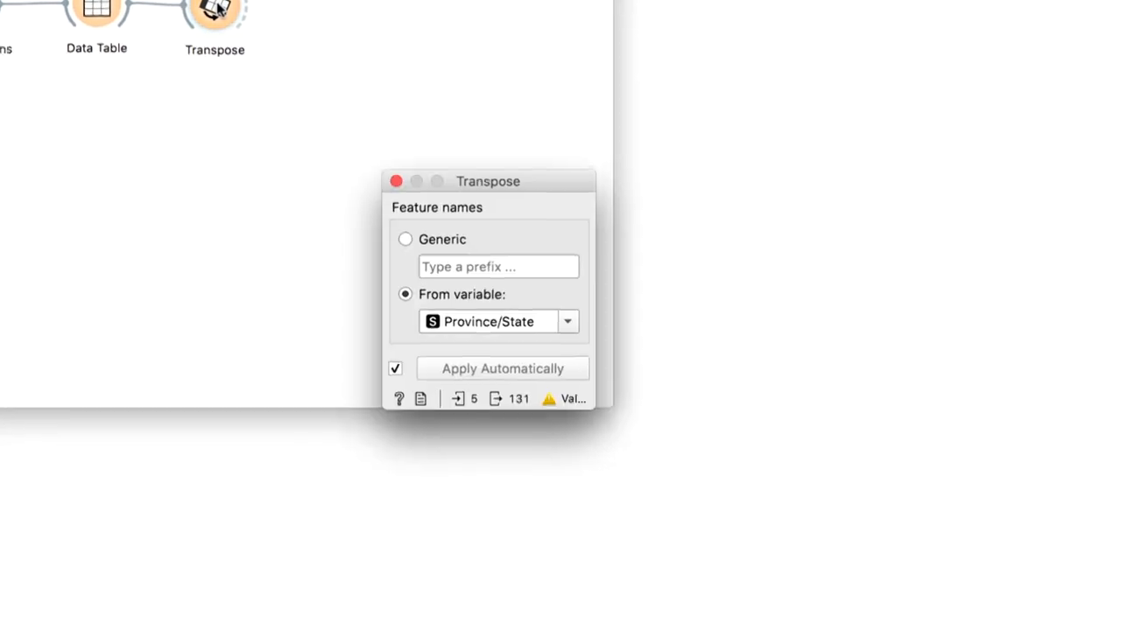
left_click(568, 322)
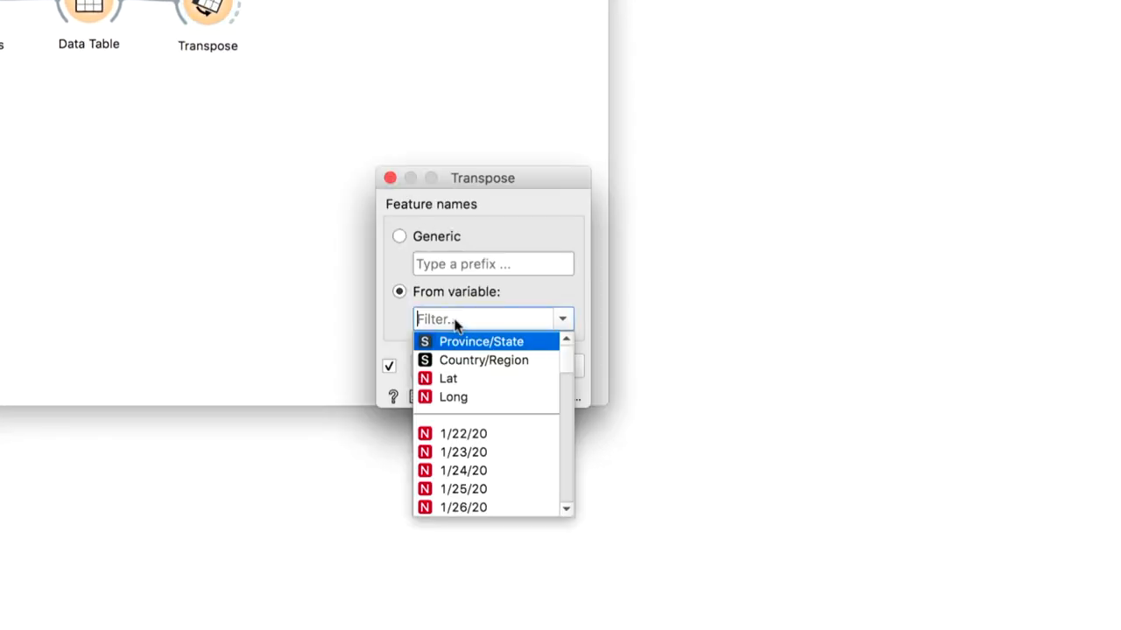
left_click(483, 361)
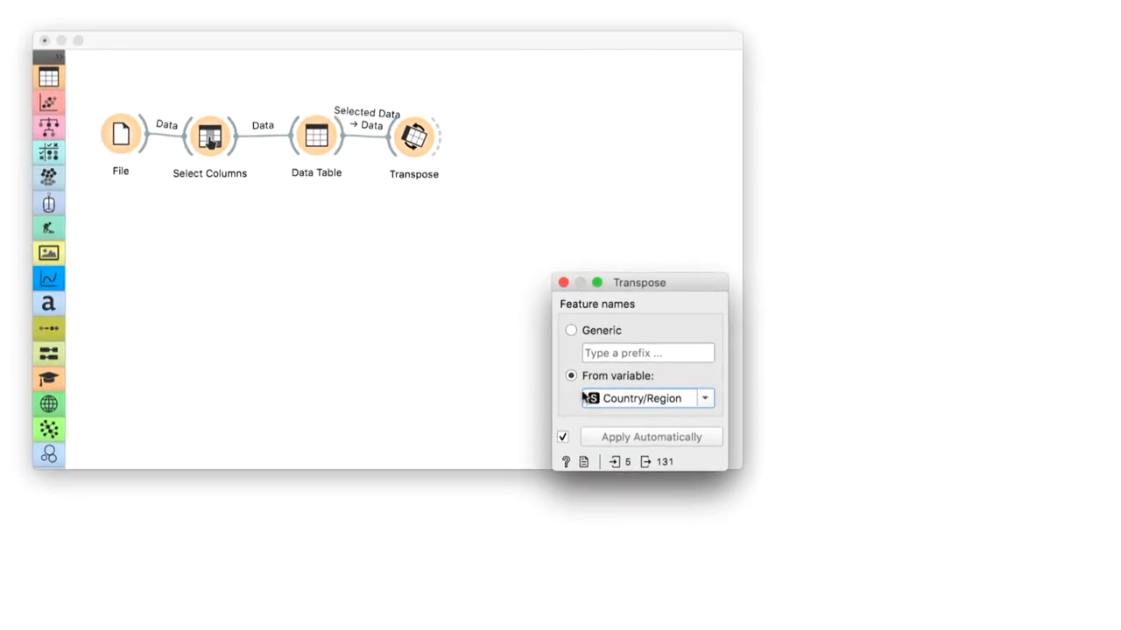
left_click(564, 282)
type("as")
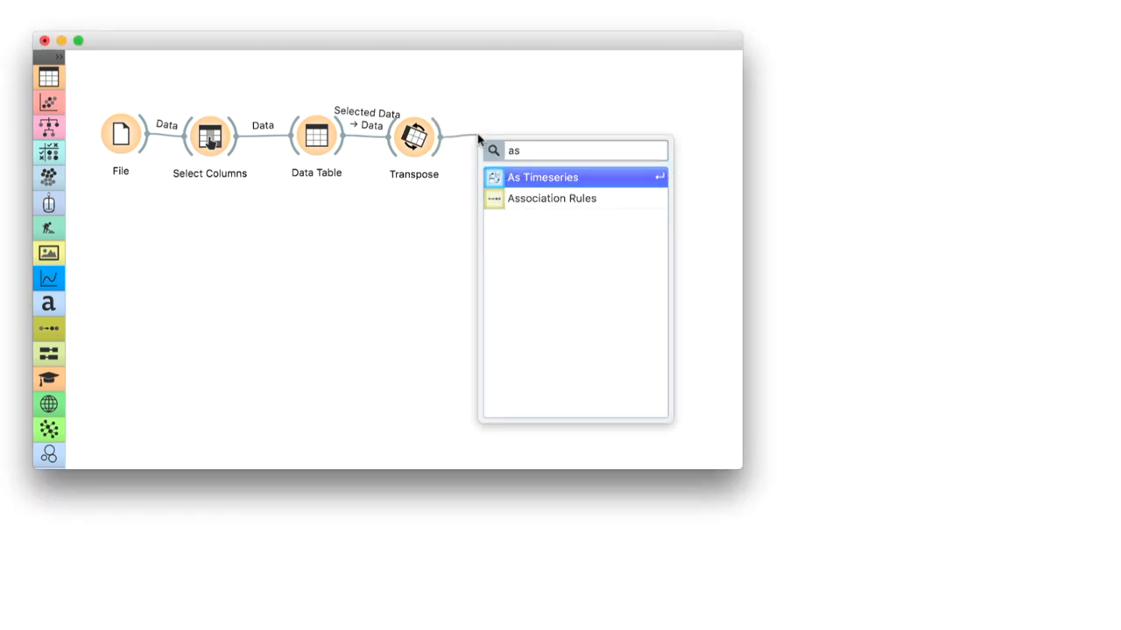
Add As Timeseries after Transpose with sequence implied by instance order.
left_click(542, 177)
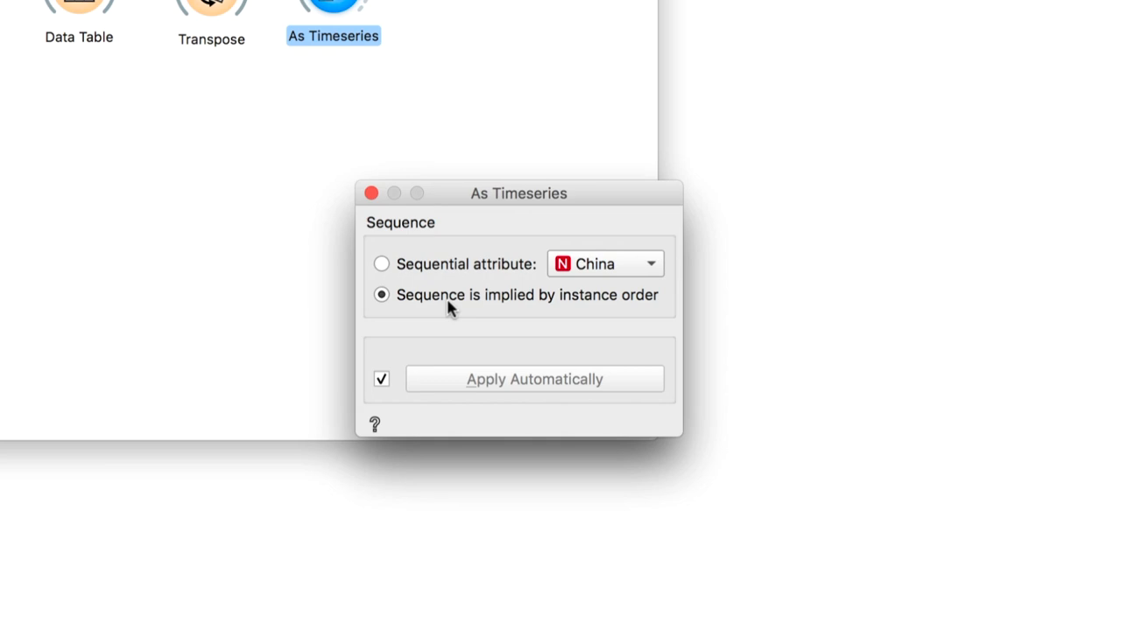
left_click(371, 192)
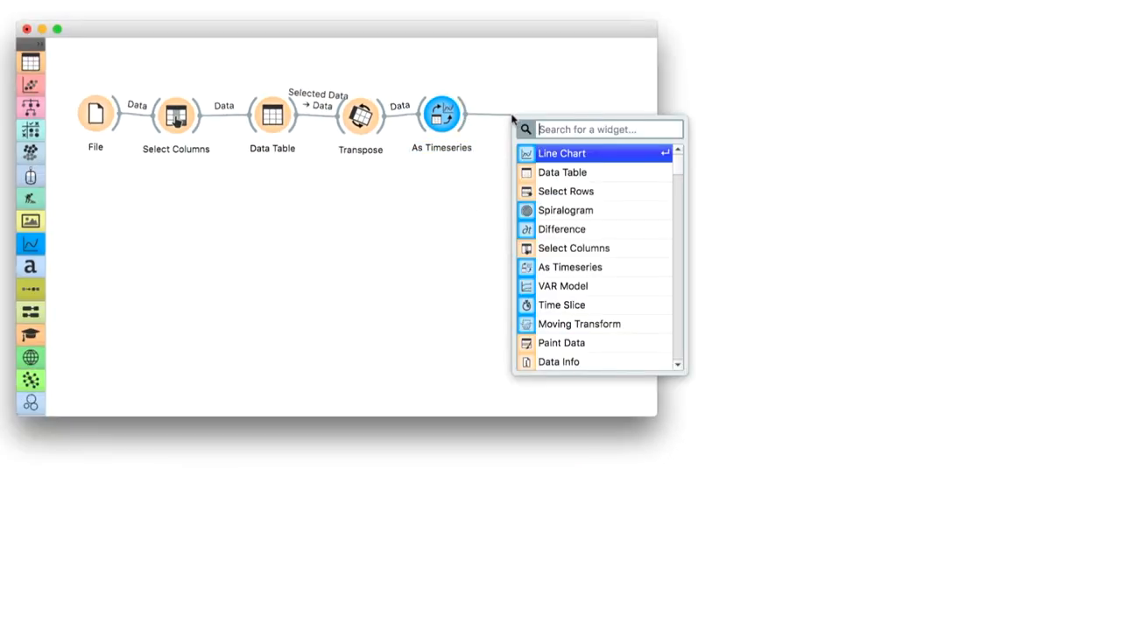
Add a Line Chart on the As Timeseries output and plot the five countries on a logarithmic axis.
left_click(560, 154)
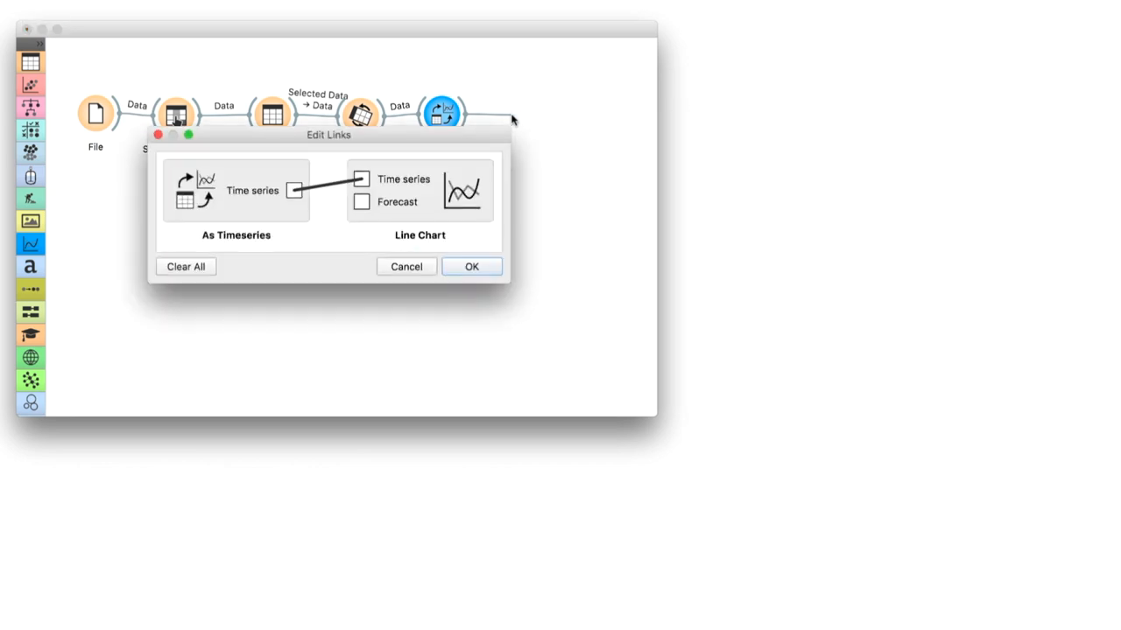
left_click(471, 266)
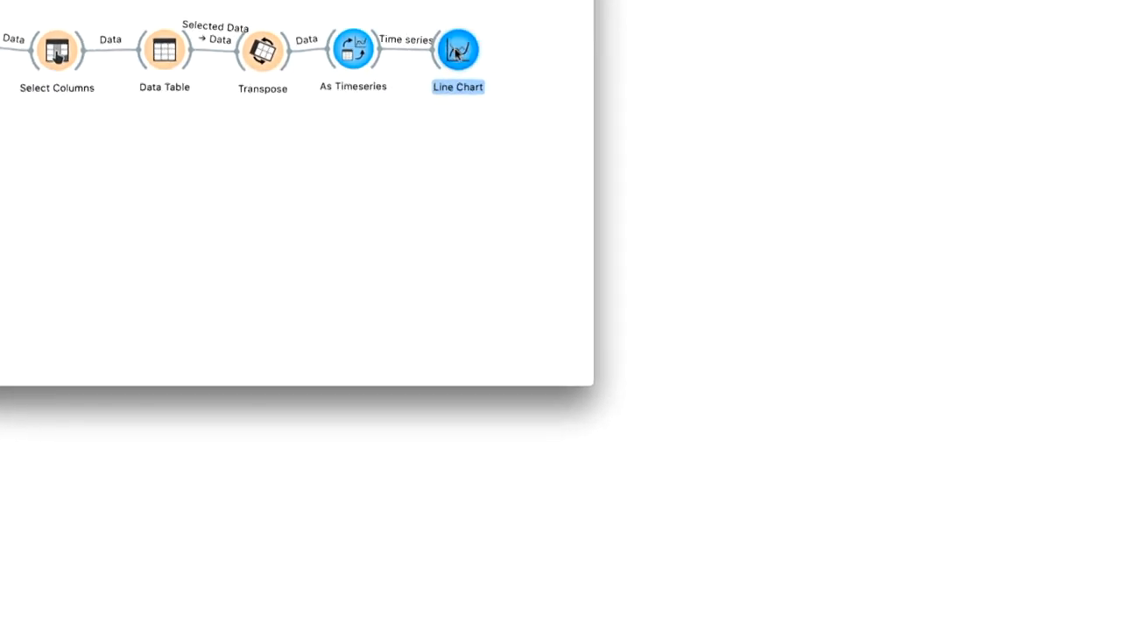
double_click(455, 49)
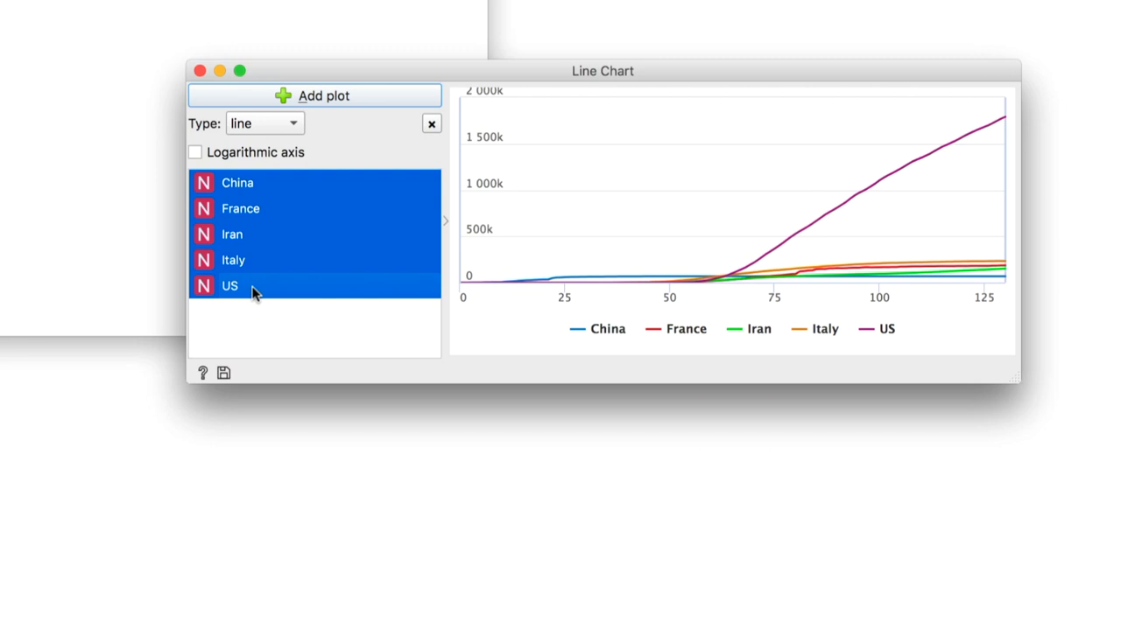
mouse_move(364, 331)
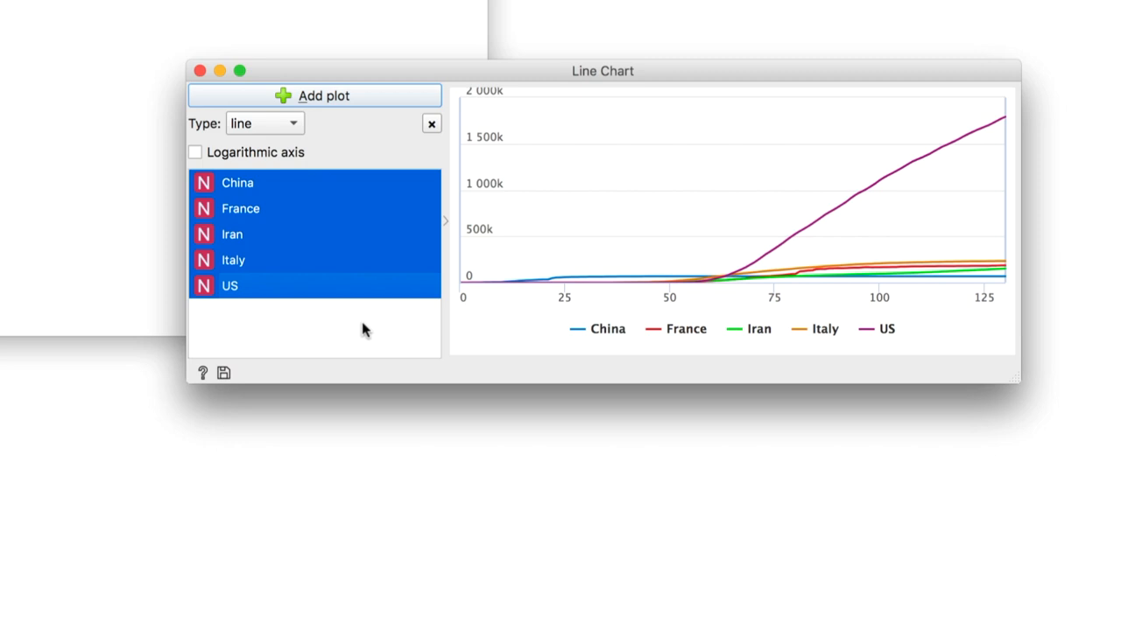
mouse_move(377, 329)
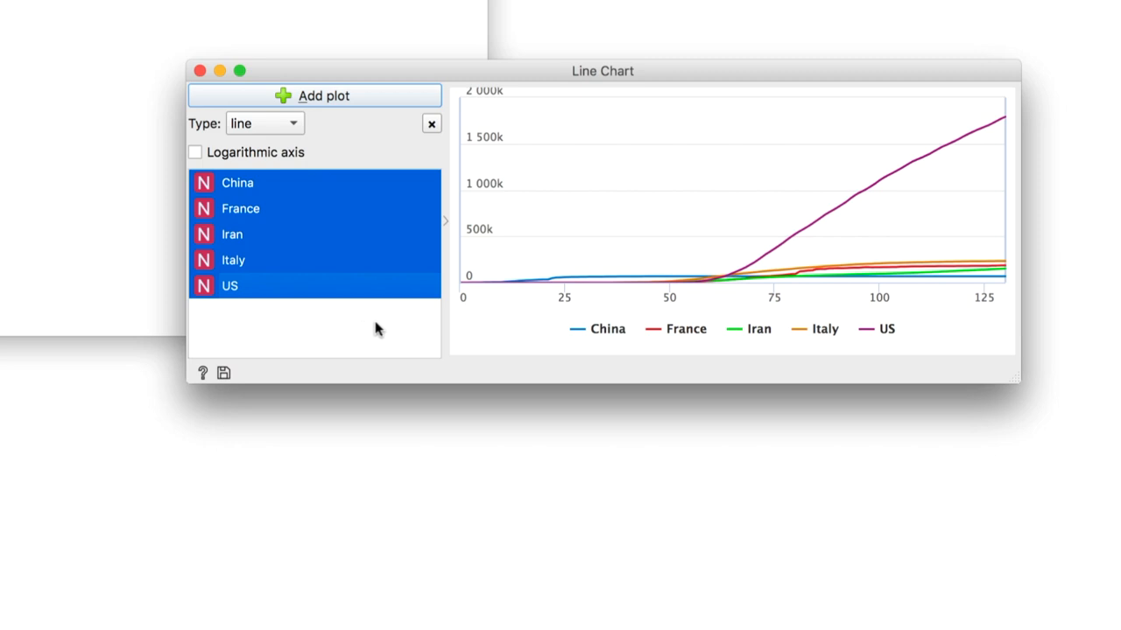
mouse_move(553, 281)
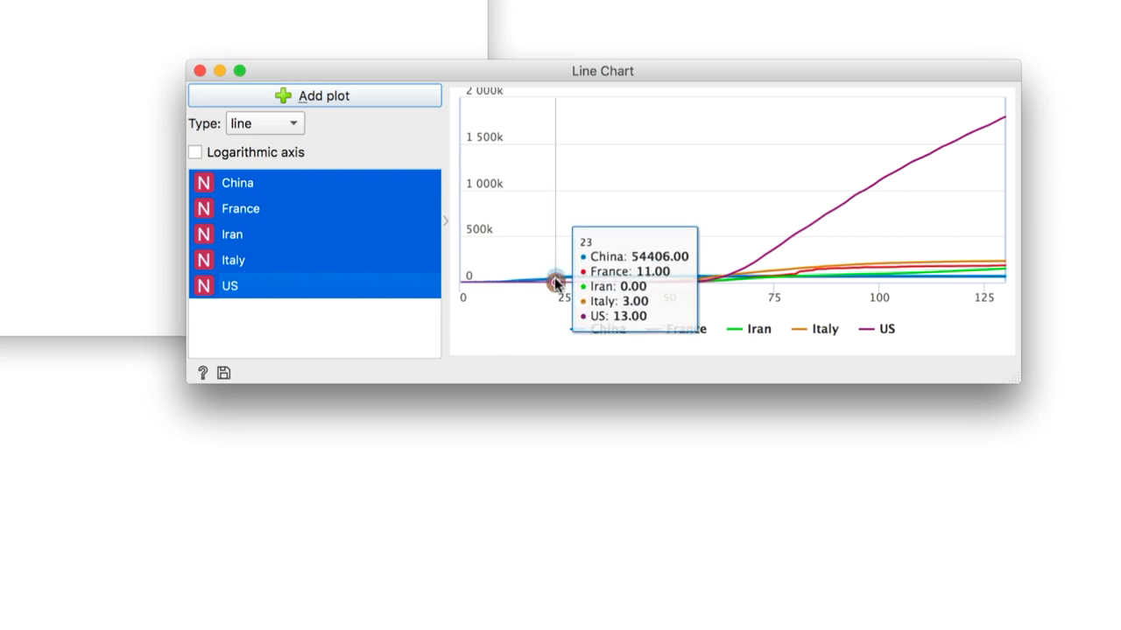
mouse_move(621, 280)
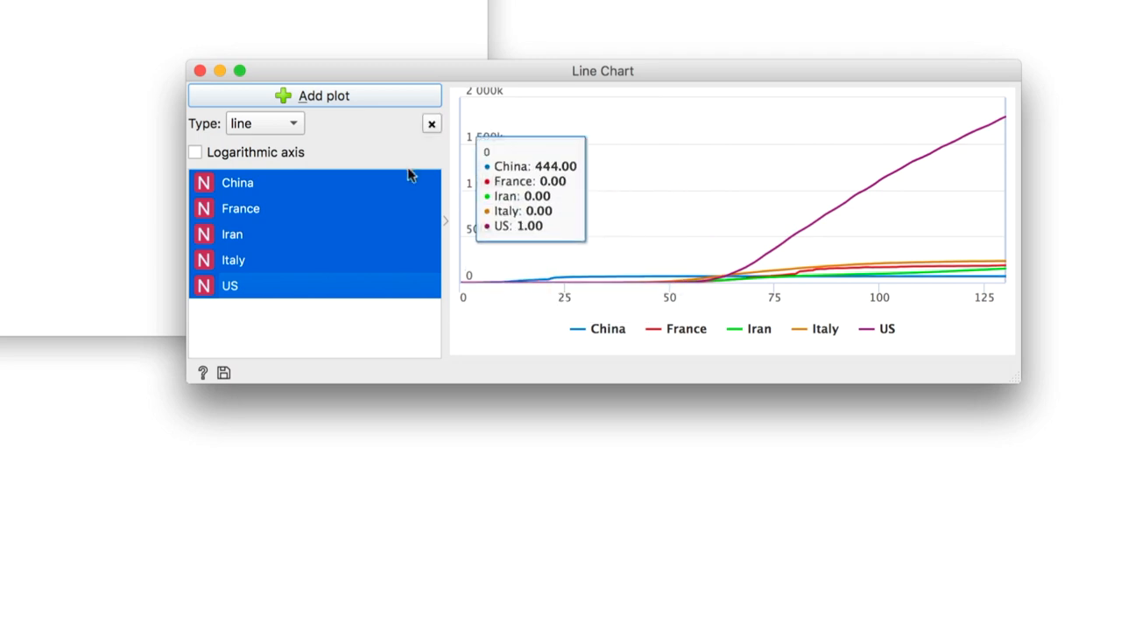
left_click(194, 151)
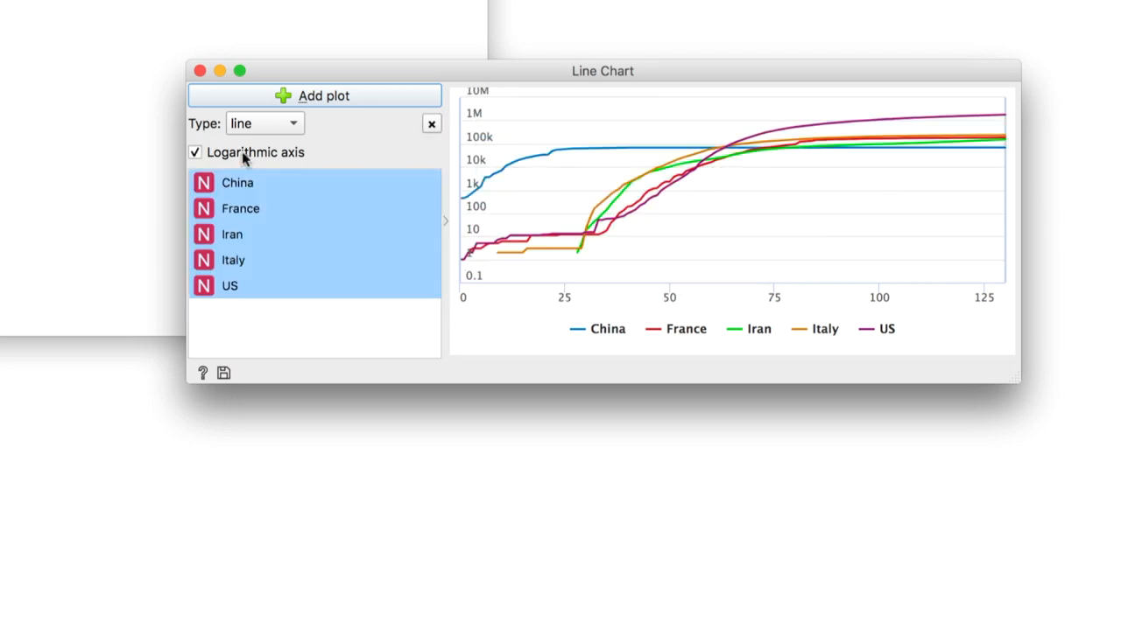
mouse_move(367, 155)
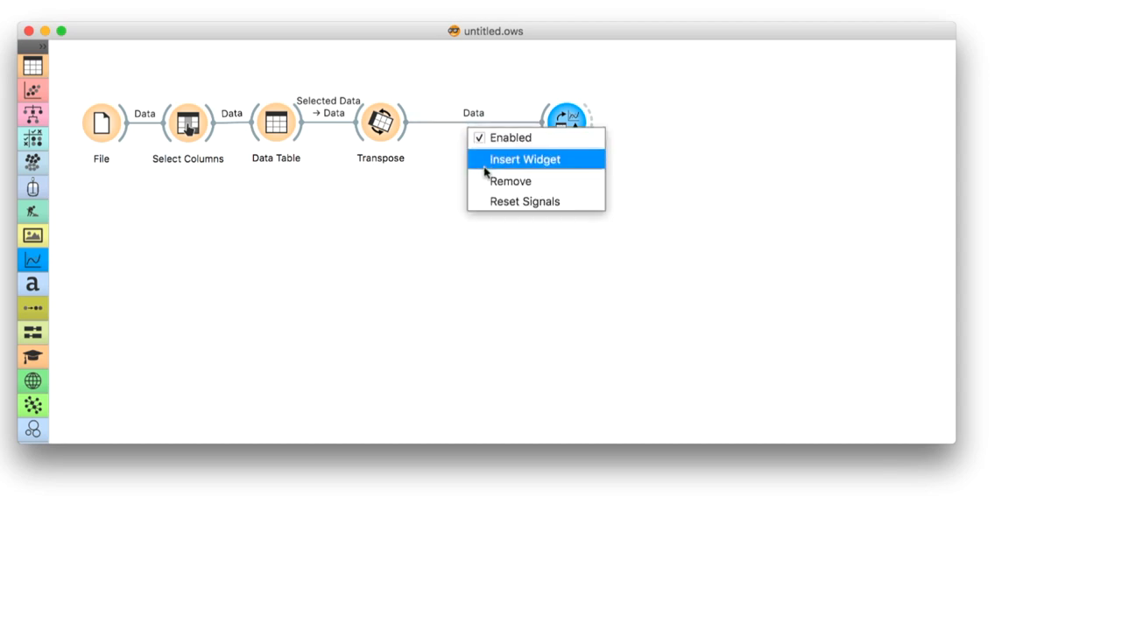
Insert a Python Script into the Transpose→As Timeseries link and run the code shifting each curve to start at 100 cases.
left_click(526, 157)
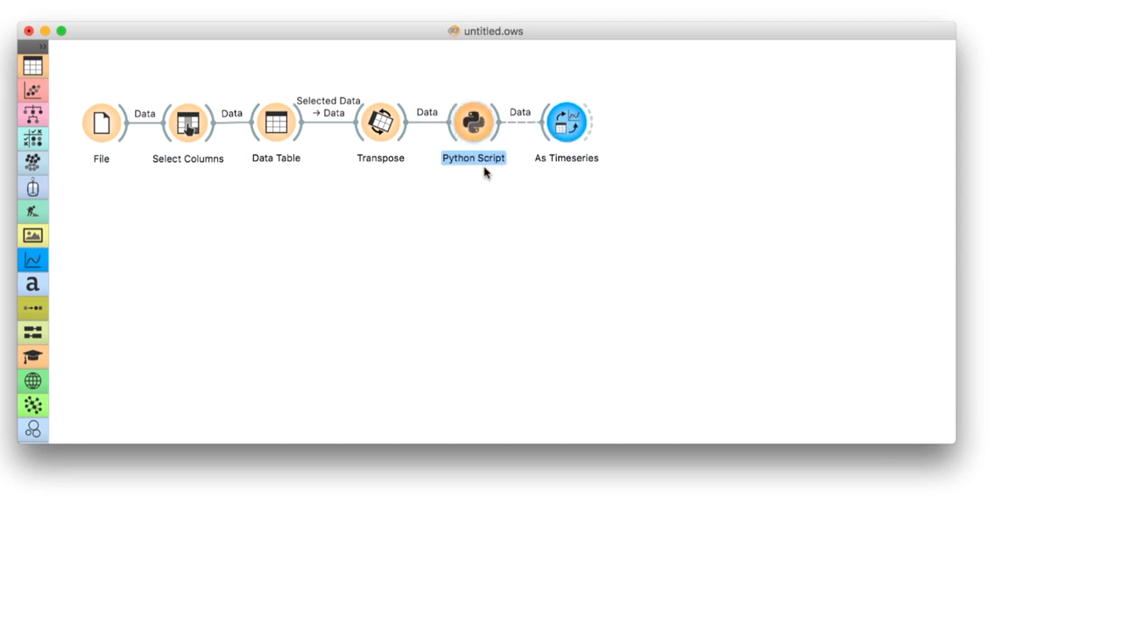
double_click(473, 123)
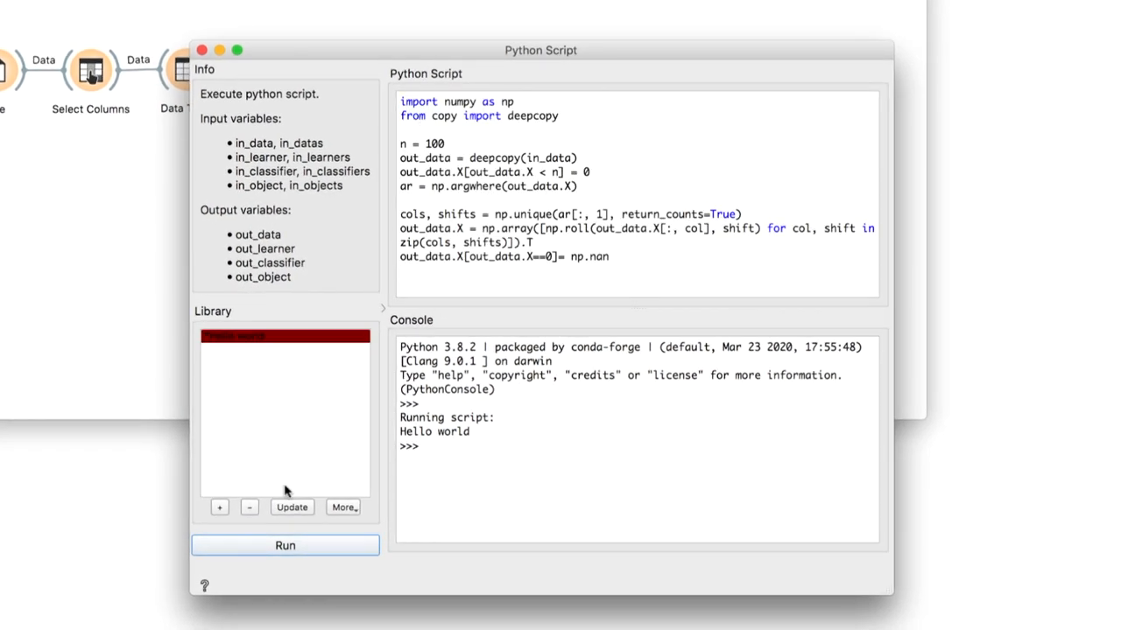
left_click(284, 545)
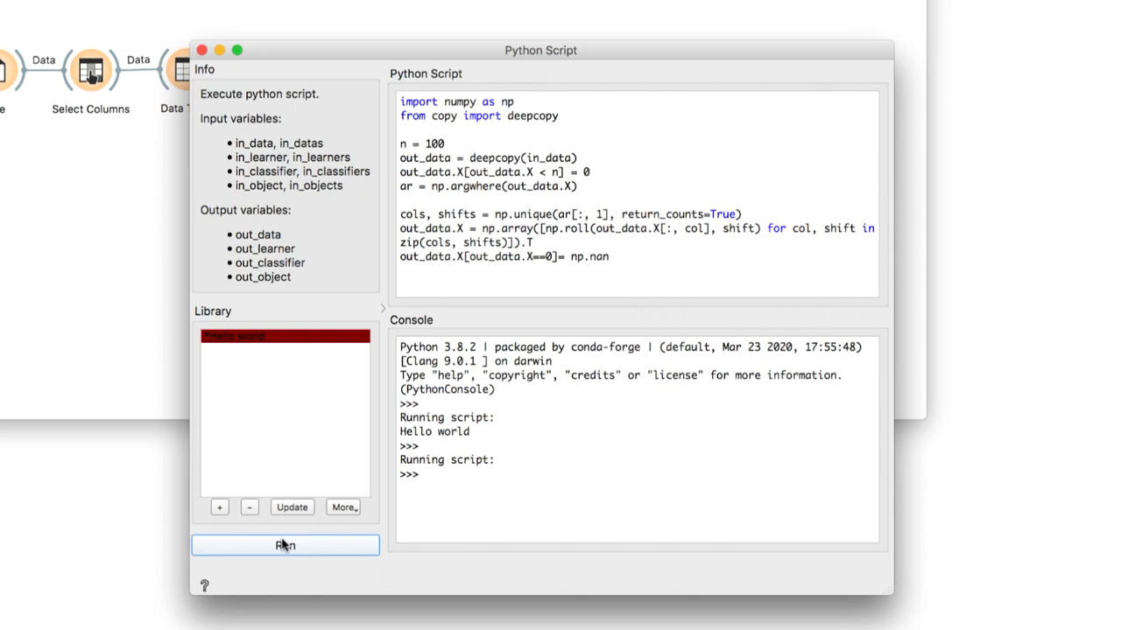
mouse_move(503, 273)
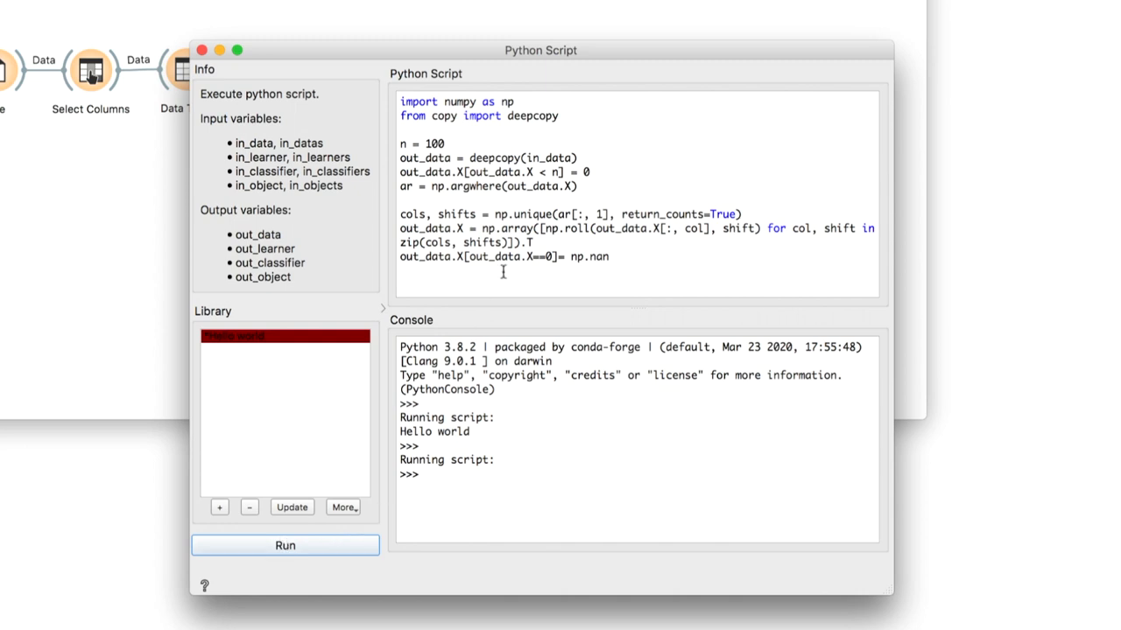
double_click(434, 144)
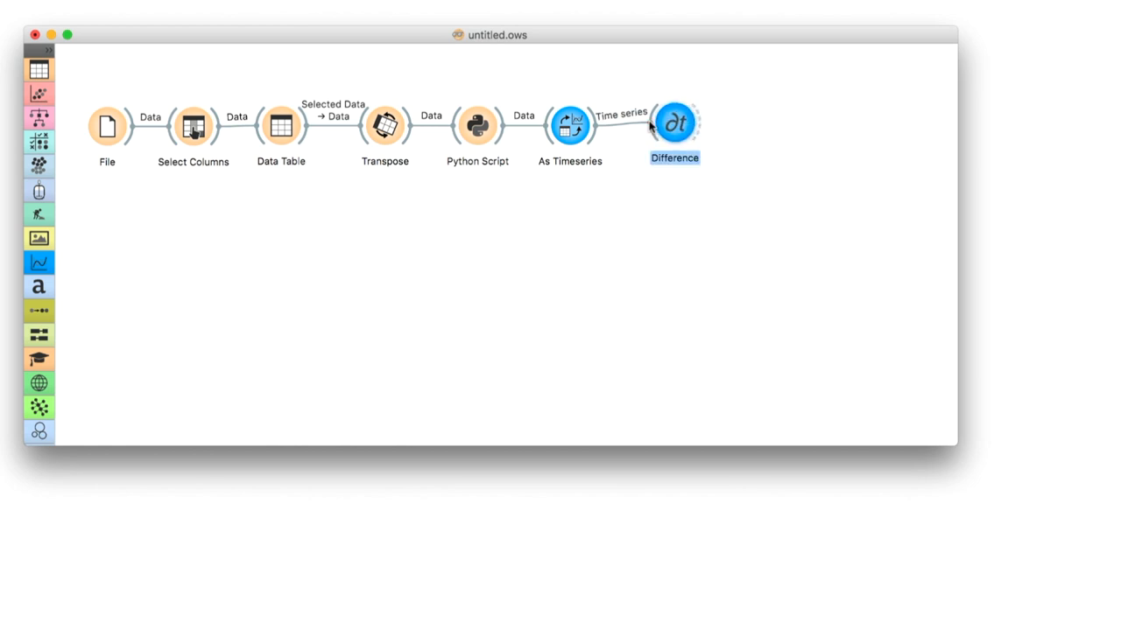
Set Difference to compute first-order differences for China, France, Iran, Italy and US.
double_click(674, 123)
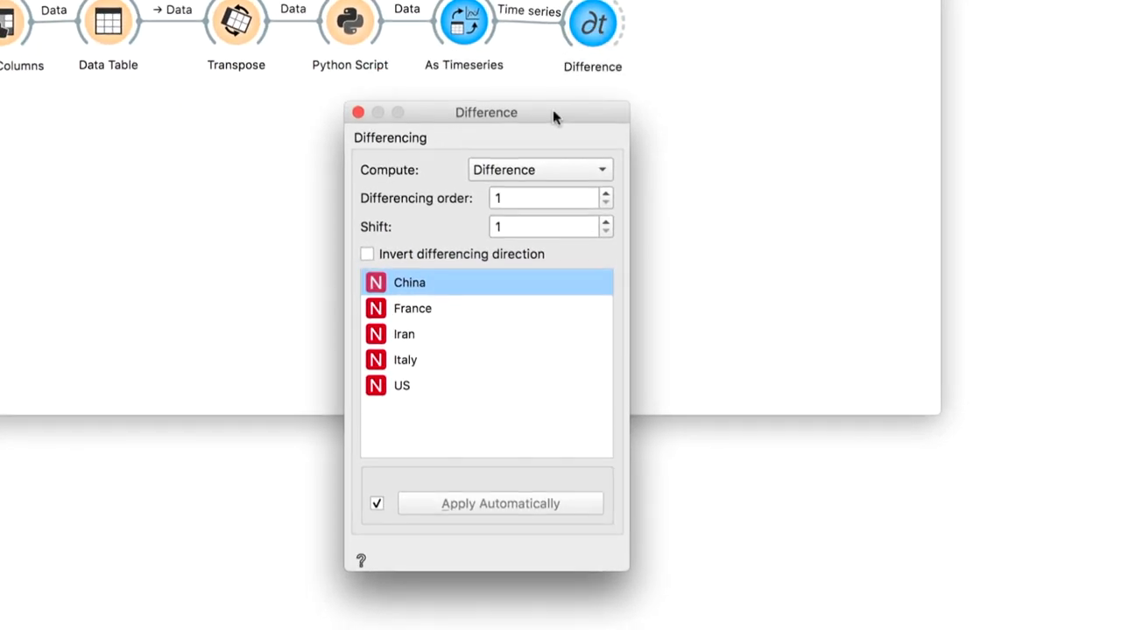
mouse_move(501, 252)
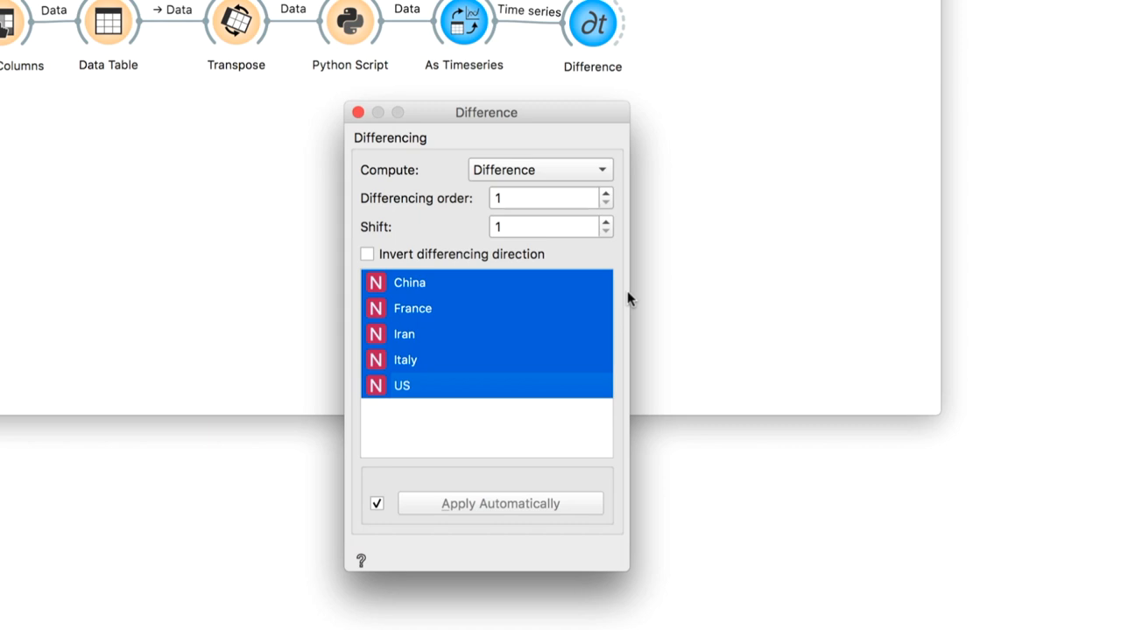
left_click(543, 197)
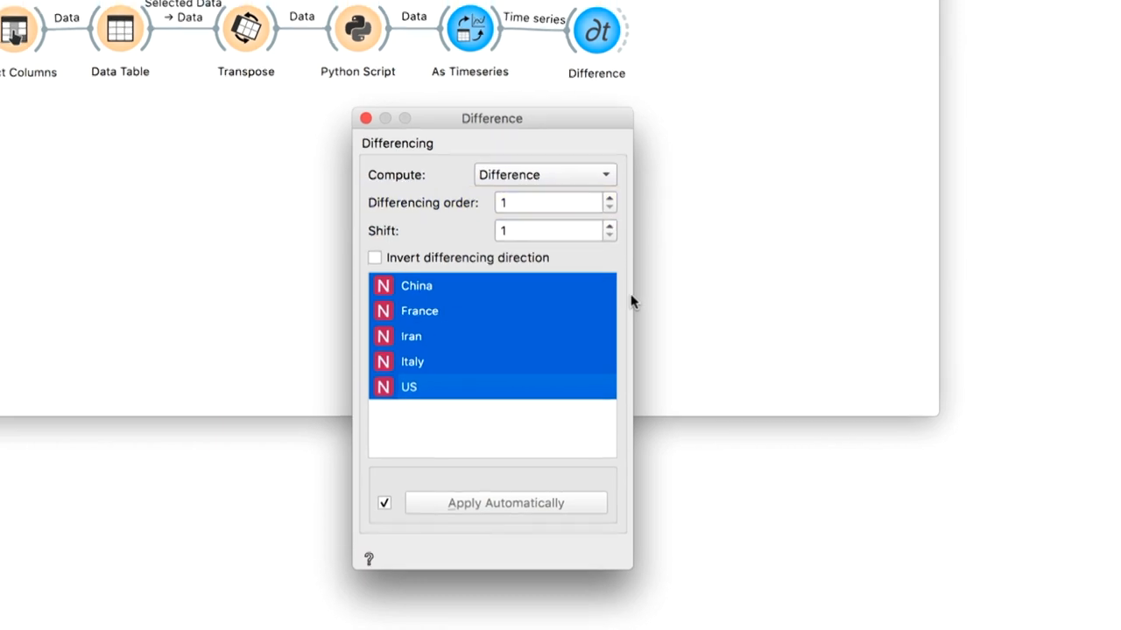
left_click(364, 118)
type("l")
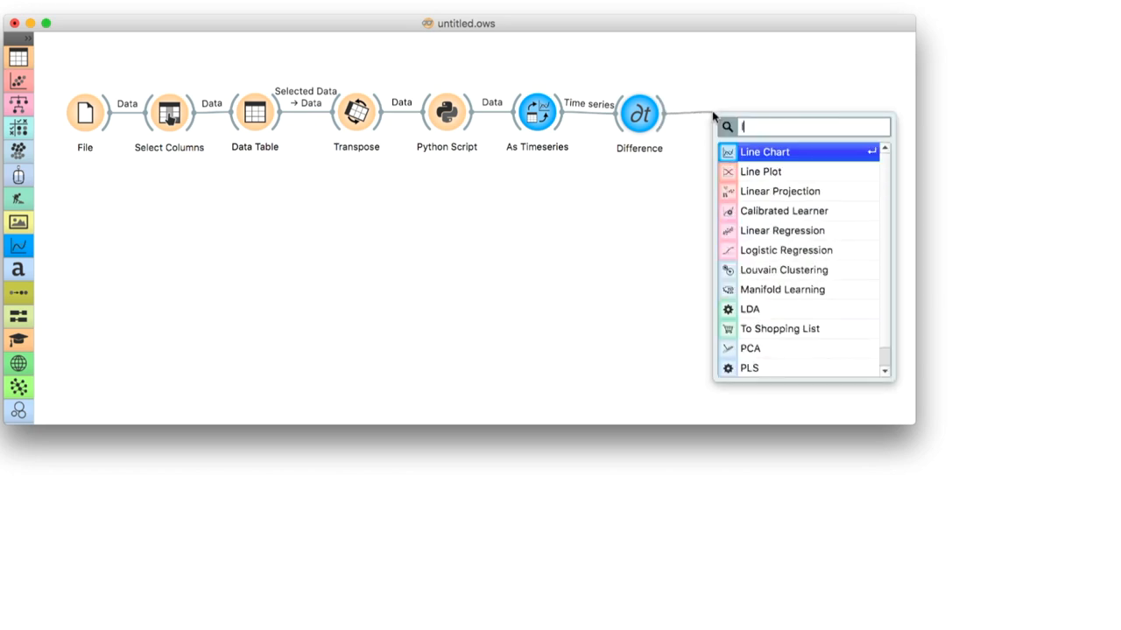
Add a Line Chart after Difference plotting China together with China (diff; order=1).
left_click(763, 151)
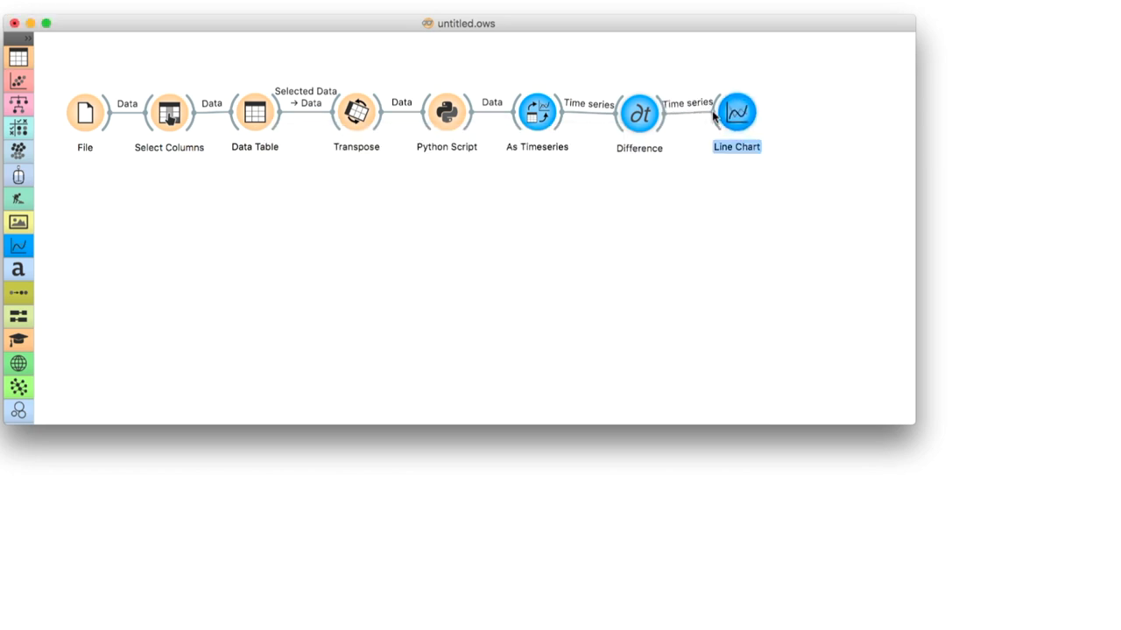
double_click(736, 112)
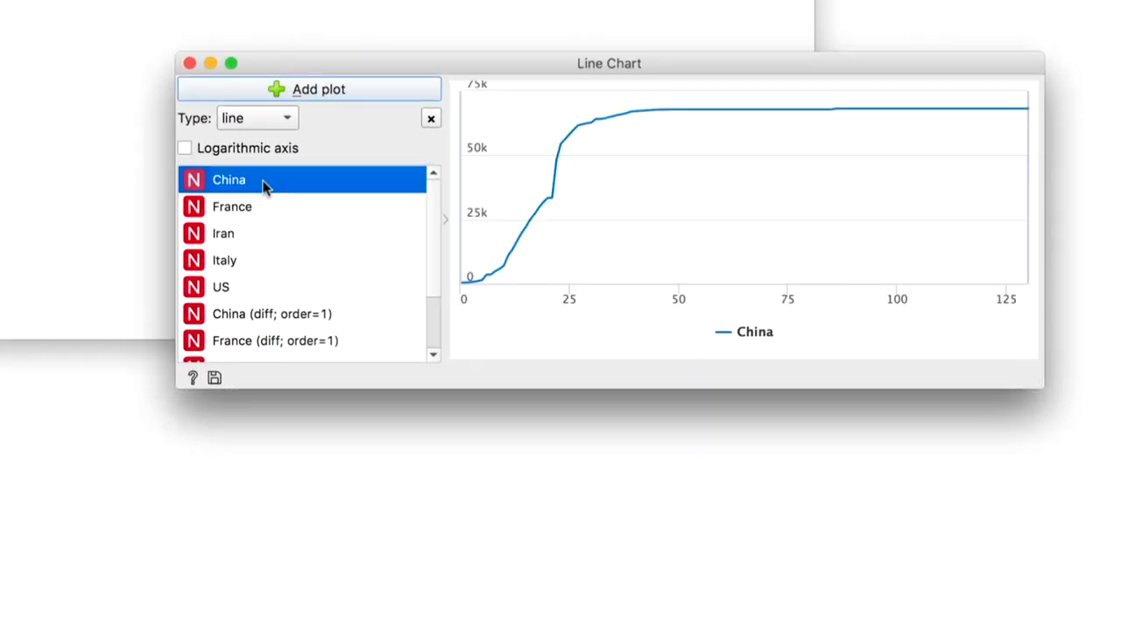
left_click(272, 314)
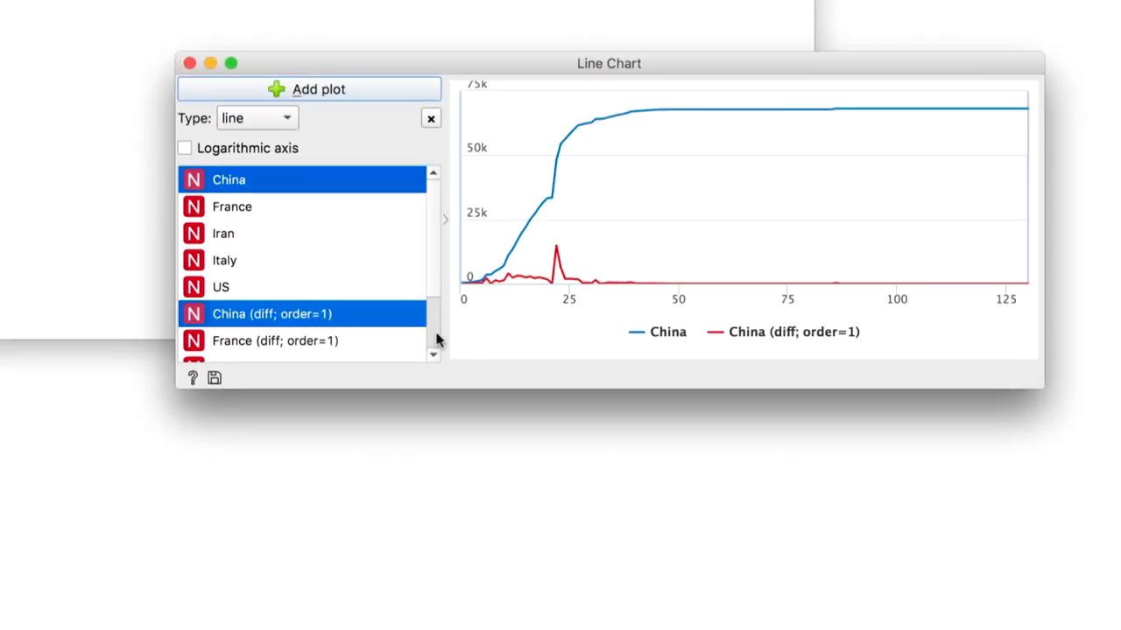
mouse_move(480, 283)
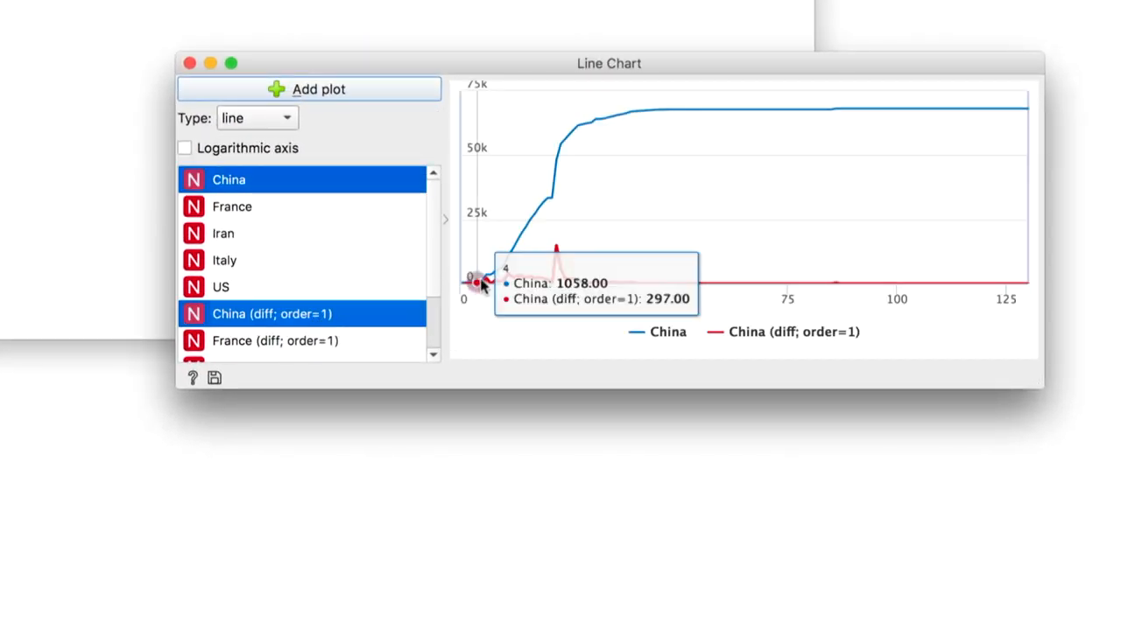
mouse_move(558, 271)
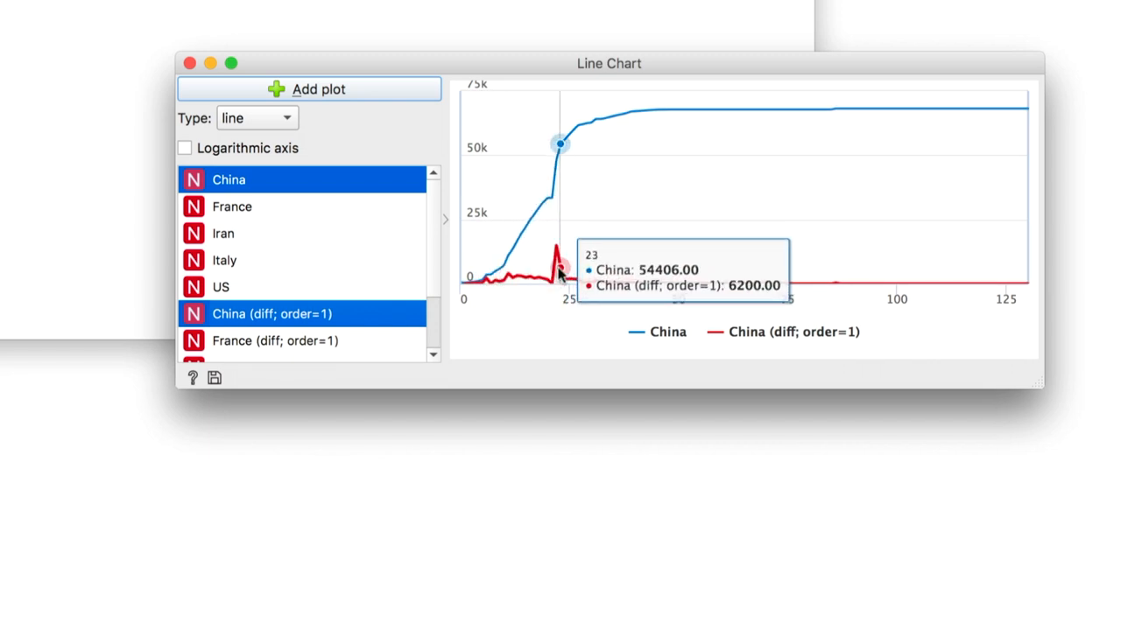
mouse_move(557, 263)
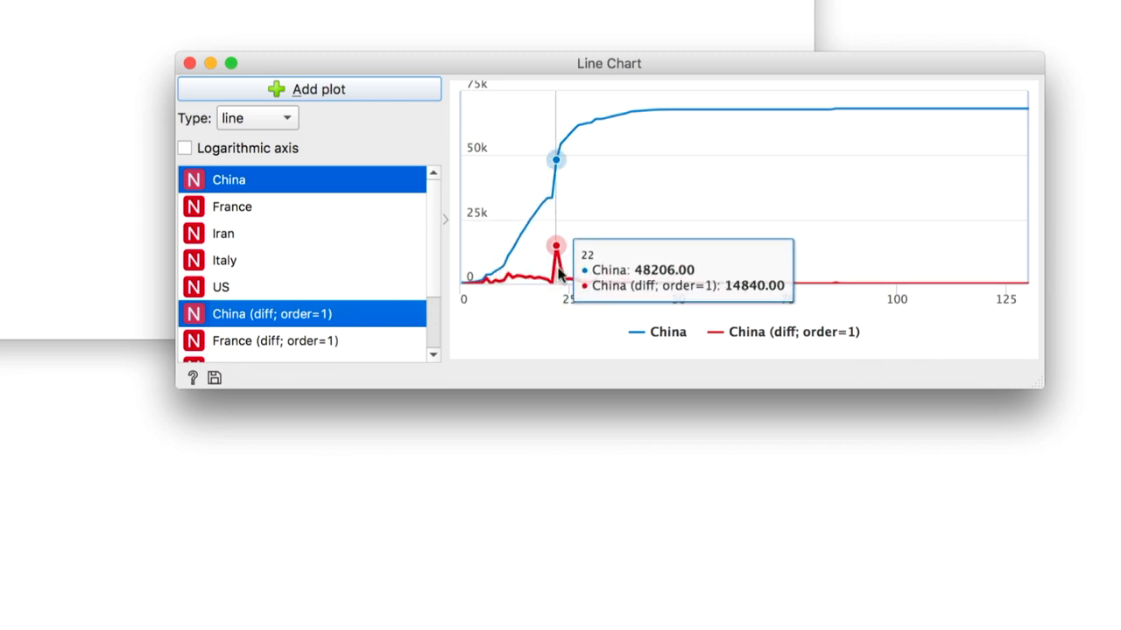
left_click(228, 179)
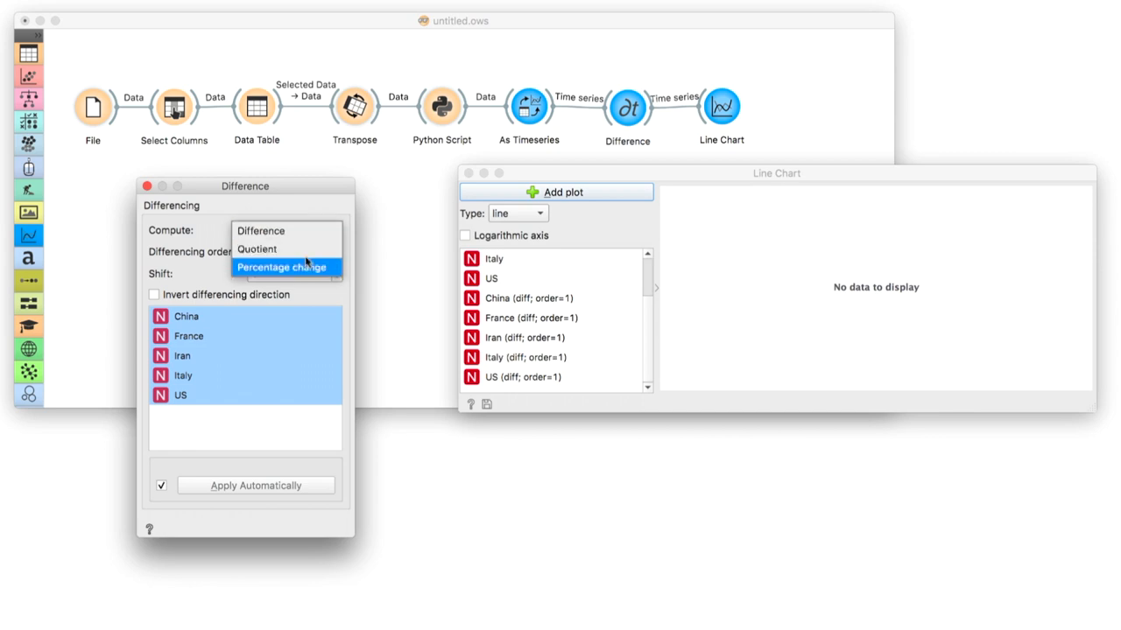
Switch Difference to Percentage change for China and France and chart both curves.
left_click(284, 266)
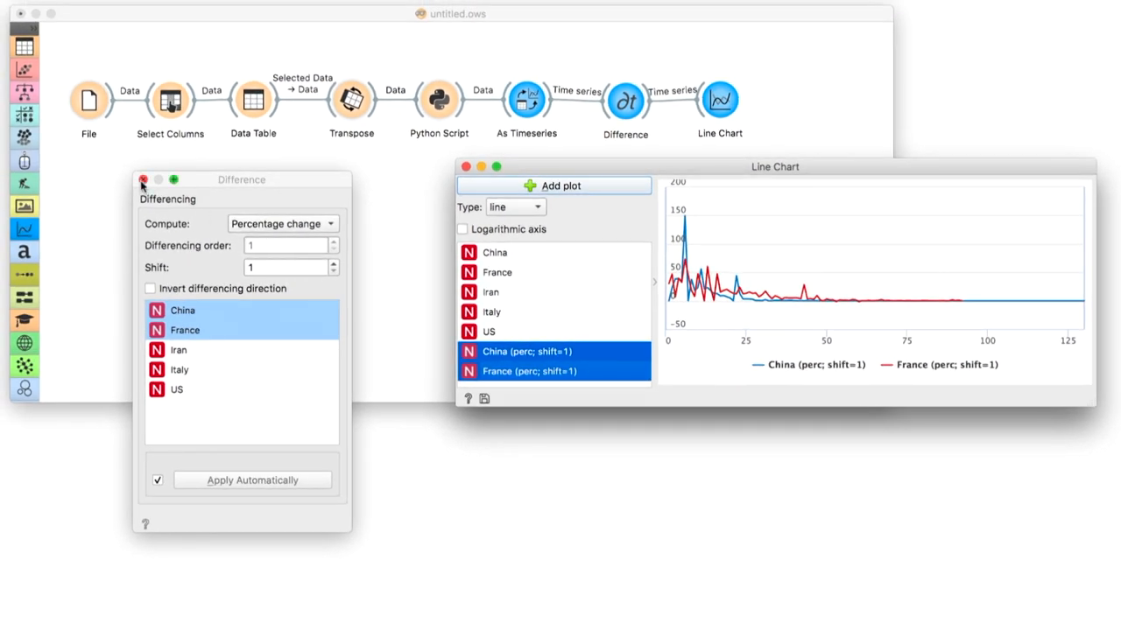
left_click(143, 178)
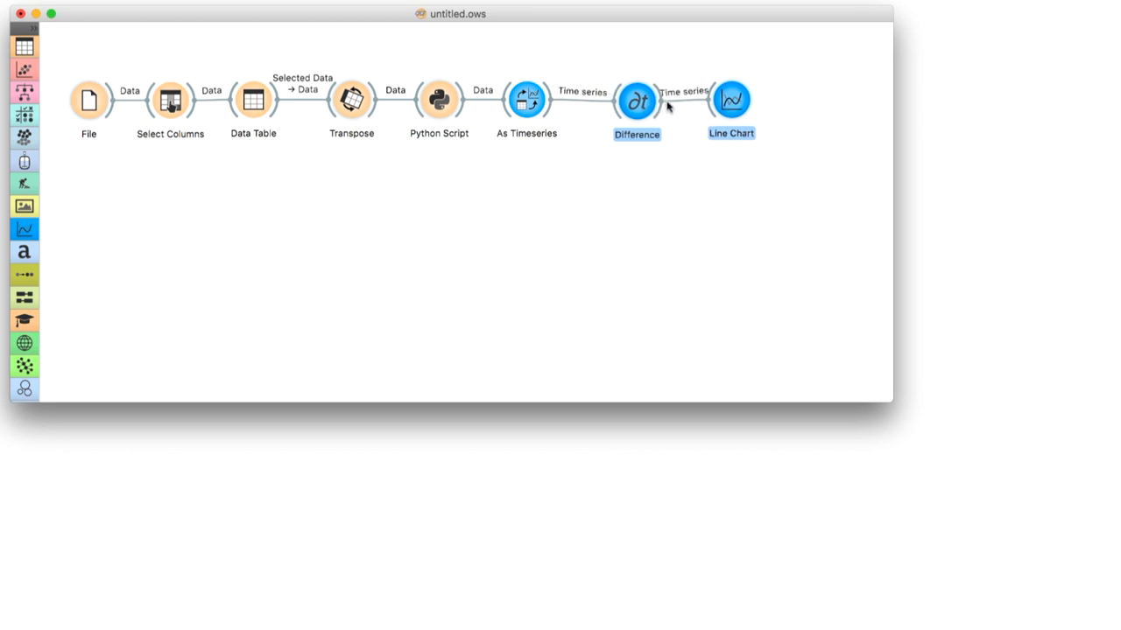
Insert a Moving Transform widget into the As Timeseries→Difference link.
right_click(639, 91)
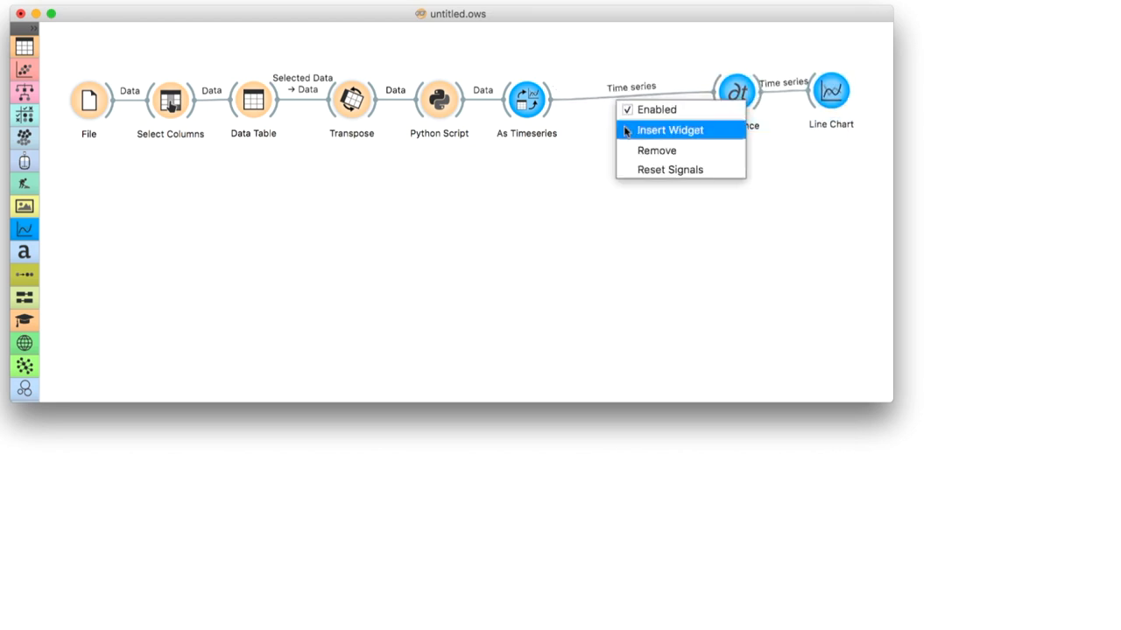
left_click(669, 129)
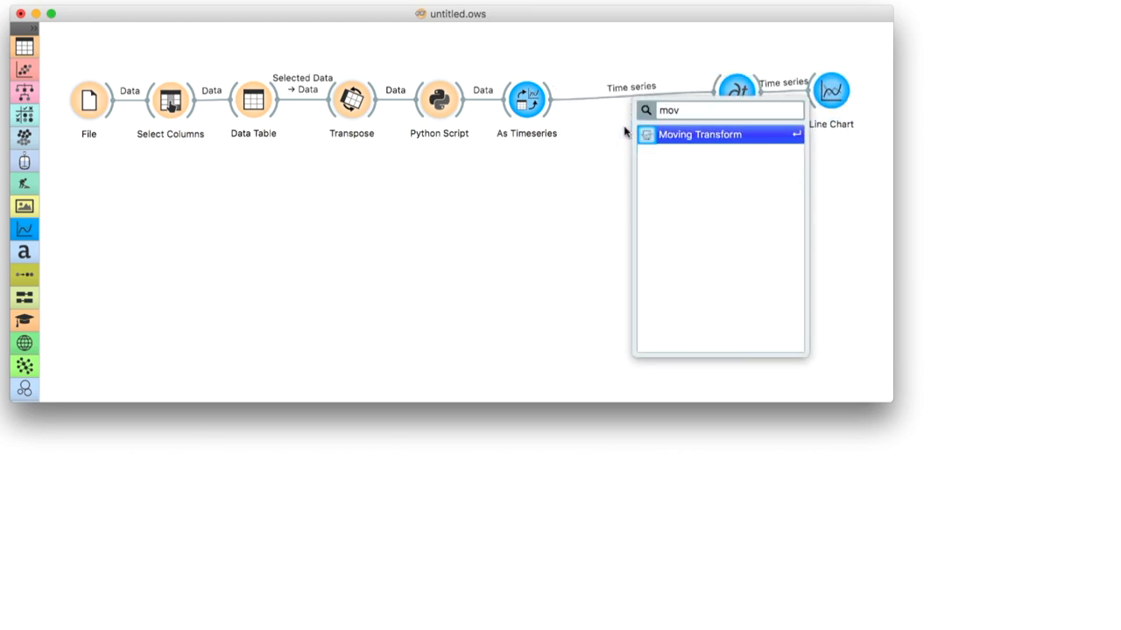
left_click(700, 133)
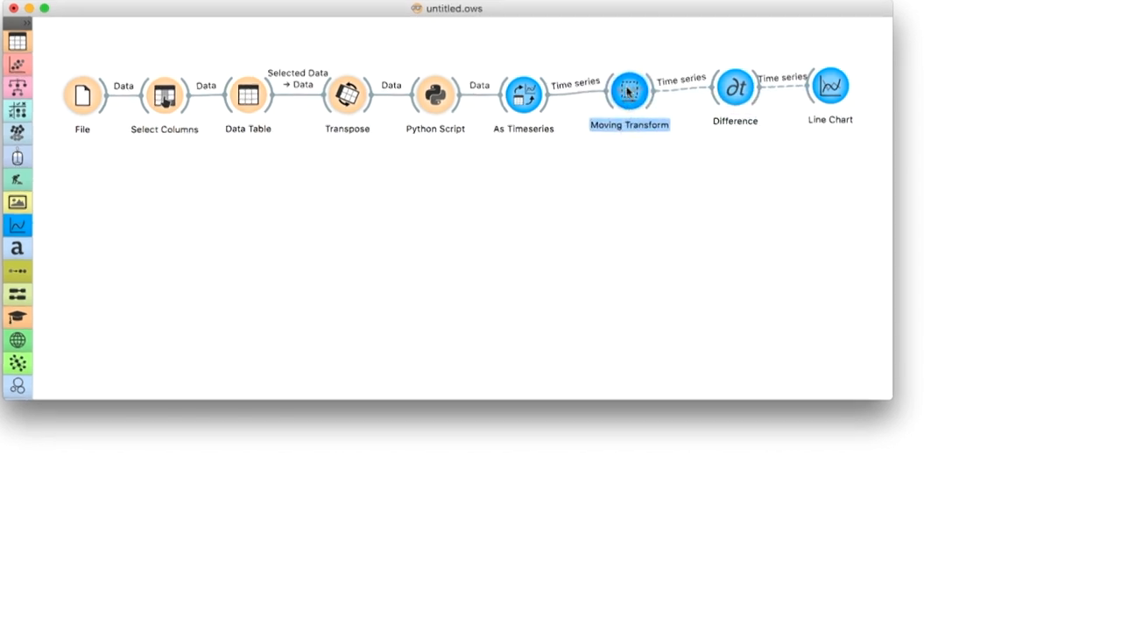
double_click(628, 91)
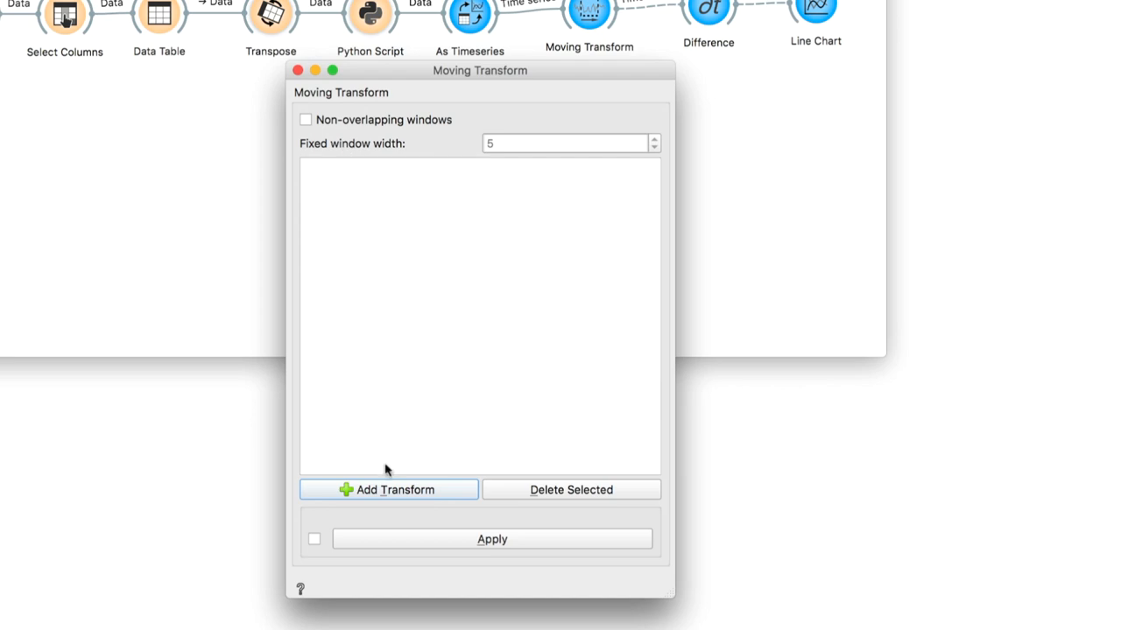
Define two 5-wide Mean transforms, one for China and one for France.
left_click(389, 490)
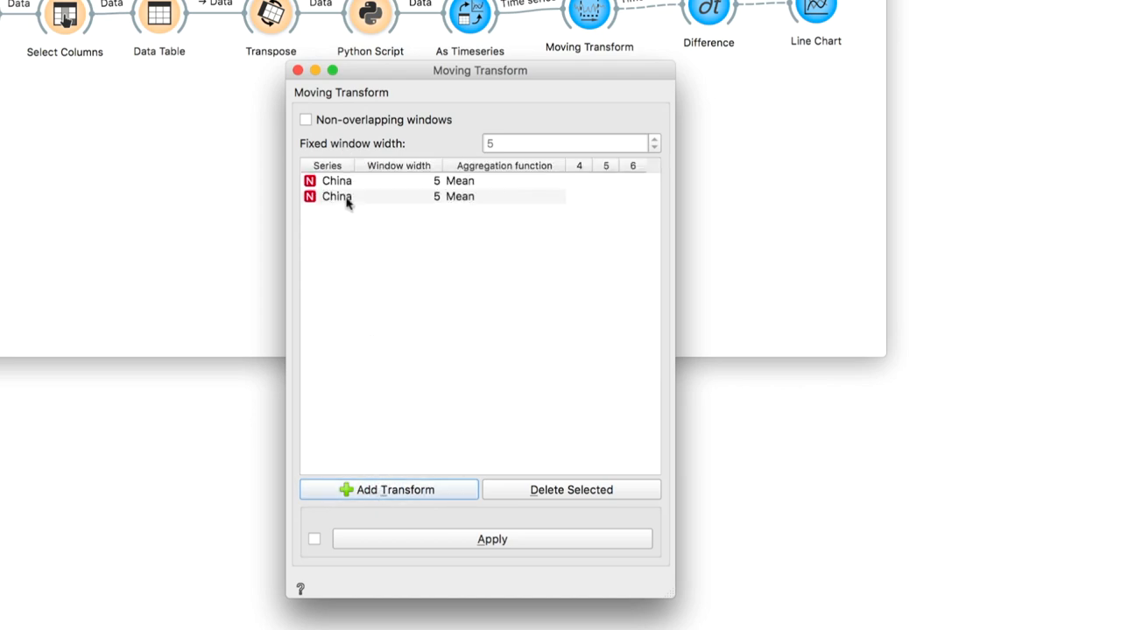
double_click(336, 196)
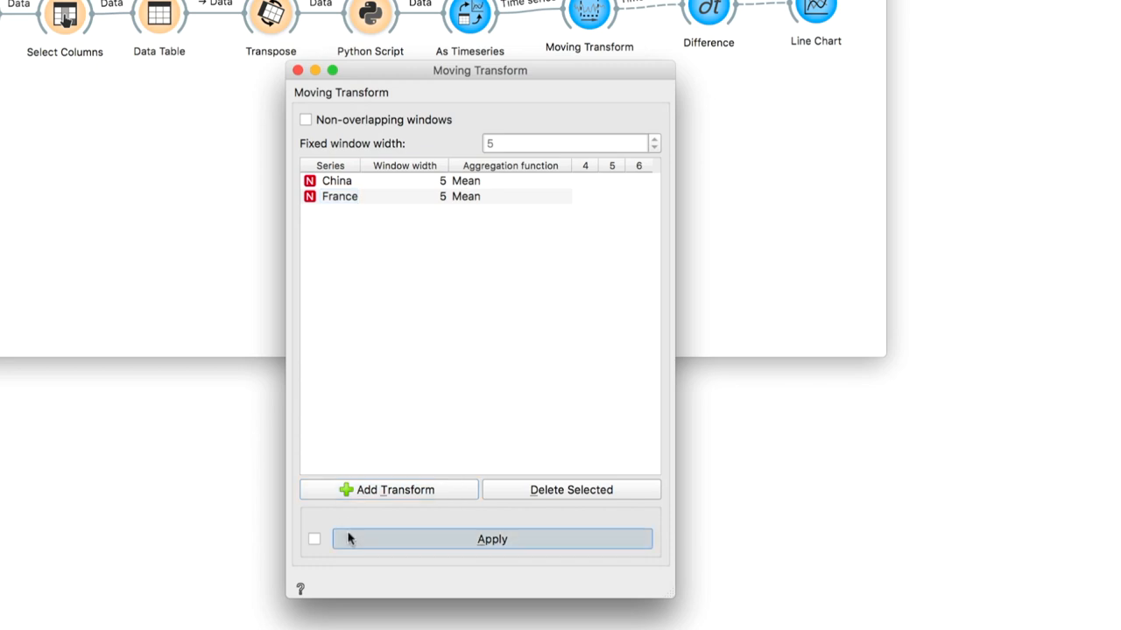
mouse_move(324, 283)
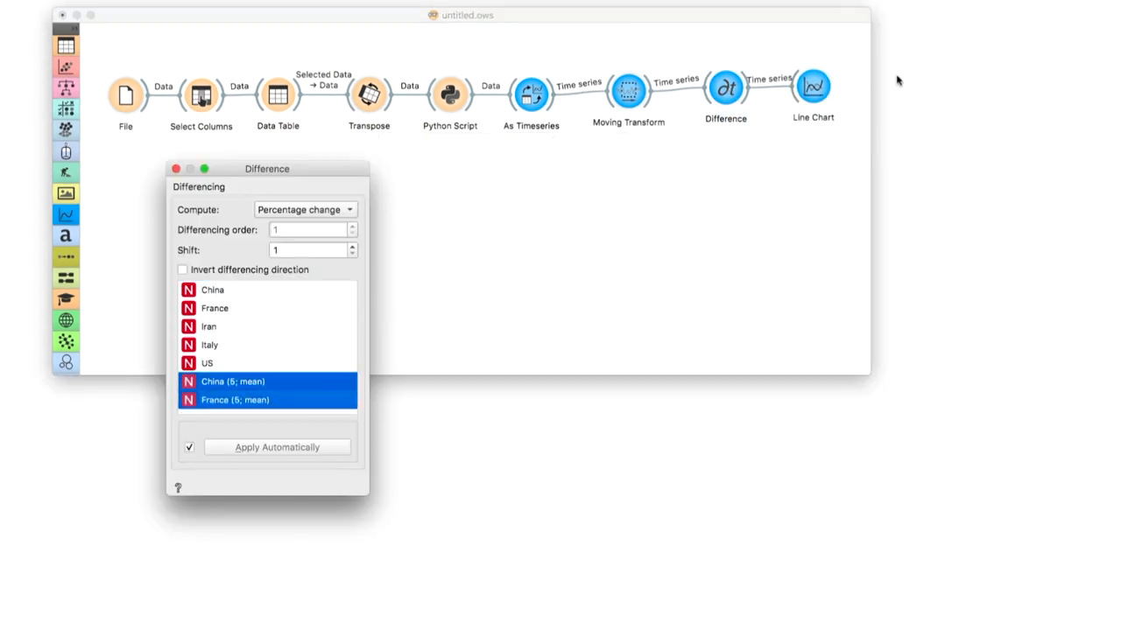
Plot the smoothed China (5; mean) and France (5; mean) percentage-change series in the Line Chart.
double_click(812, 91)
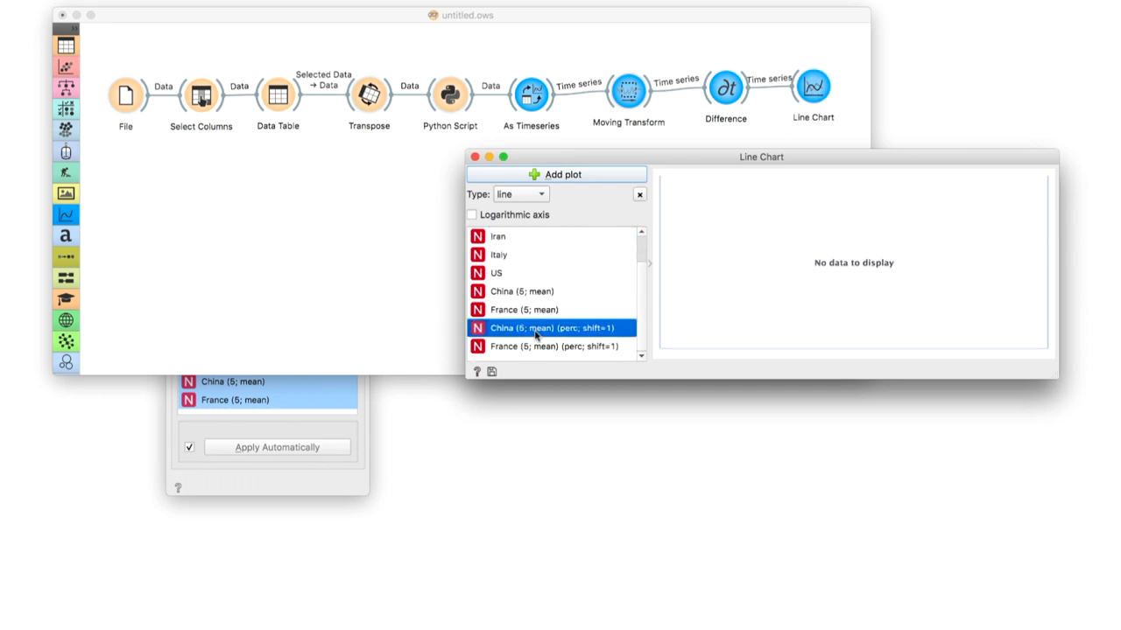
left_click(555, 346)
type("di")
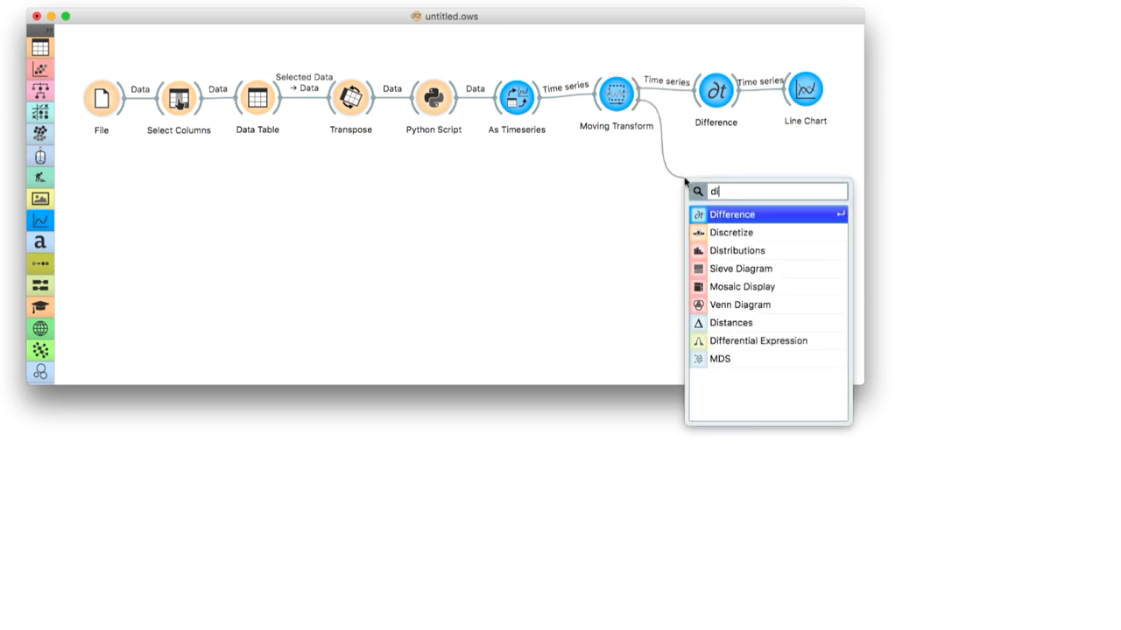
Branch a second Difference and Line Chart (1) off Moving Transform and view the differenced China and France curves.
left_click(732, 214)
type("lin")
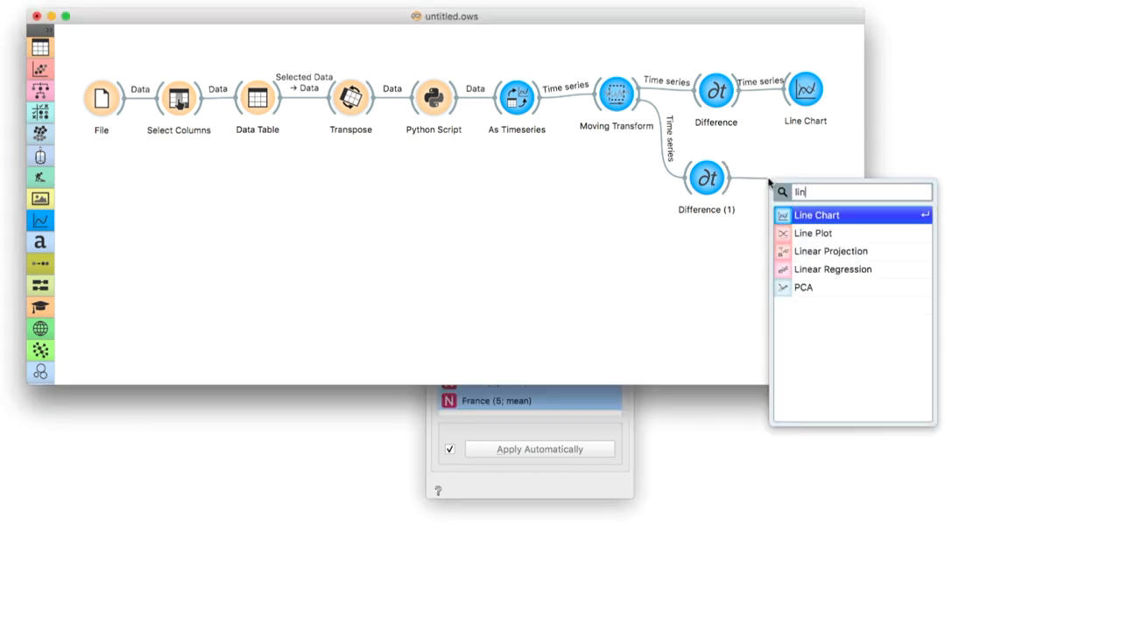
left_click(815, 214)
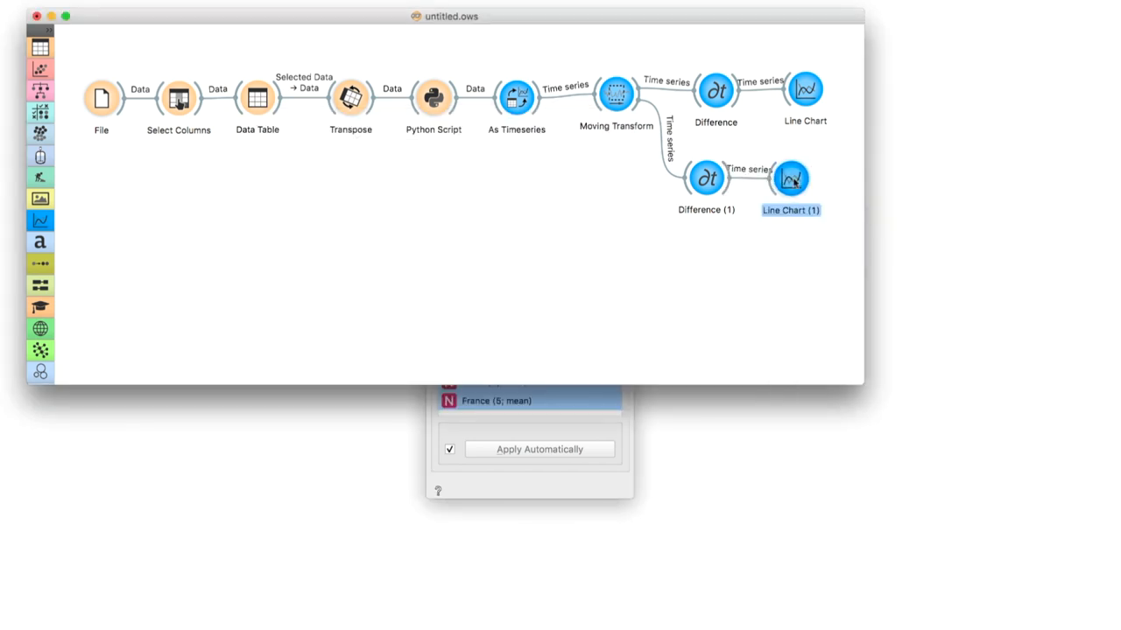
double_click(792, 178)
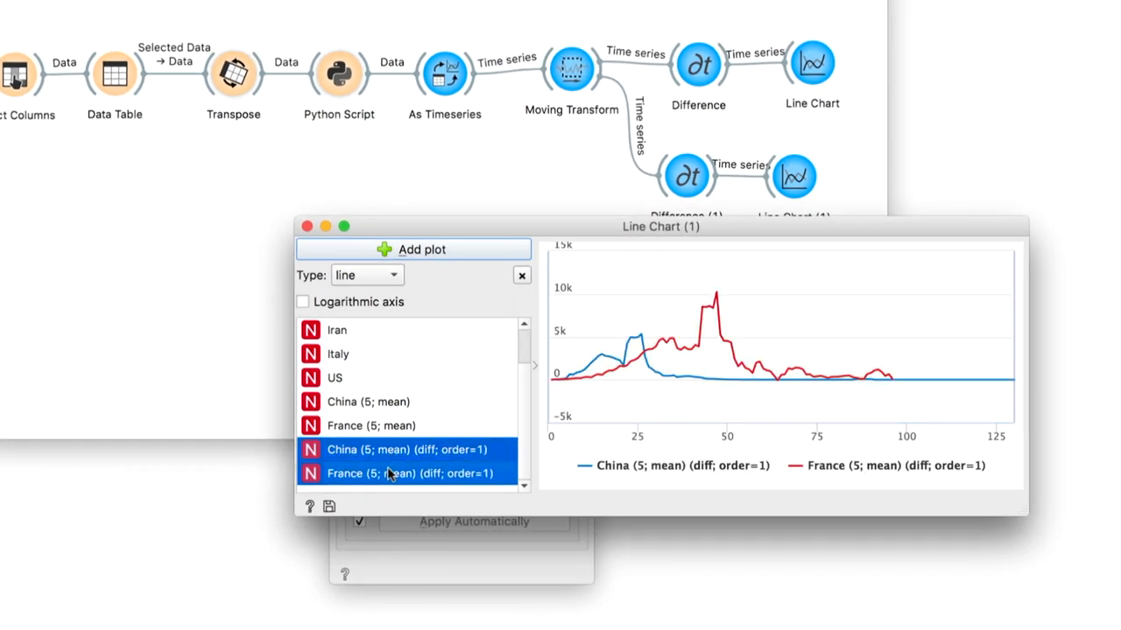
mouse_move(550, 472)
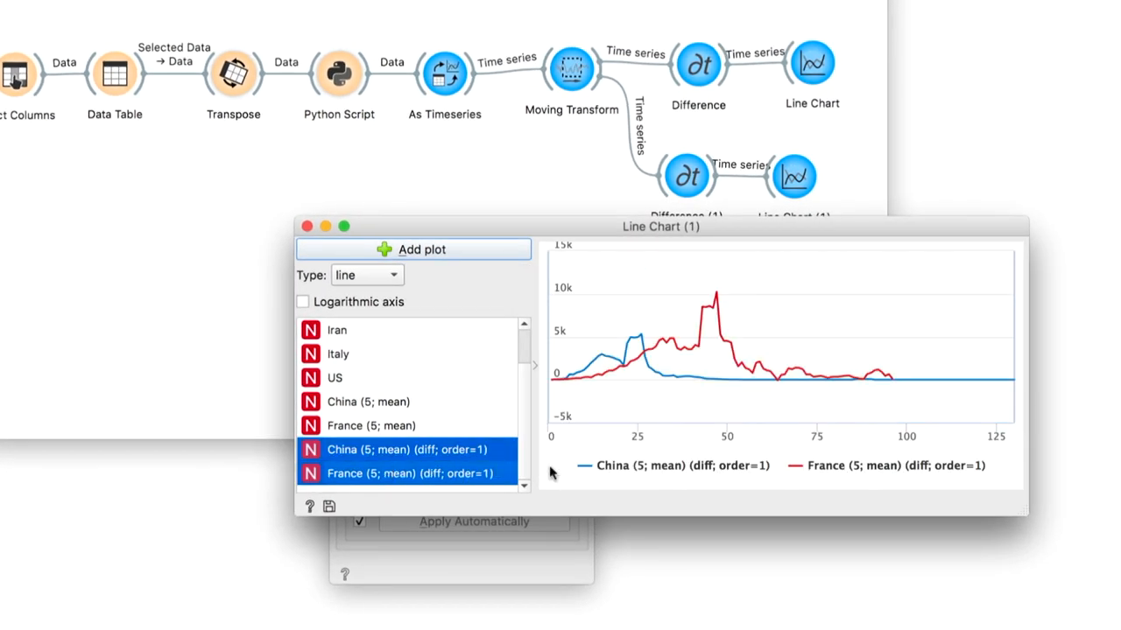
mouse_move(622, 366)
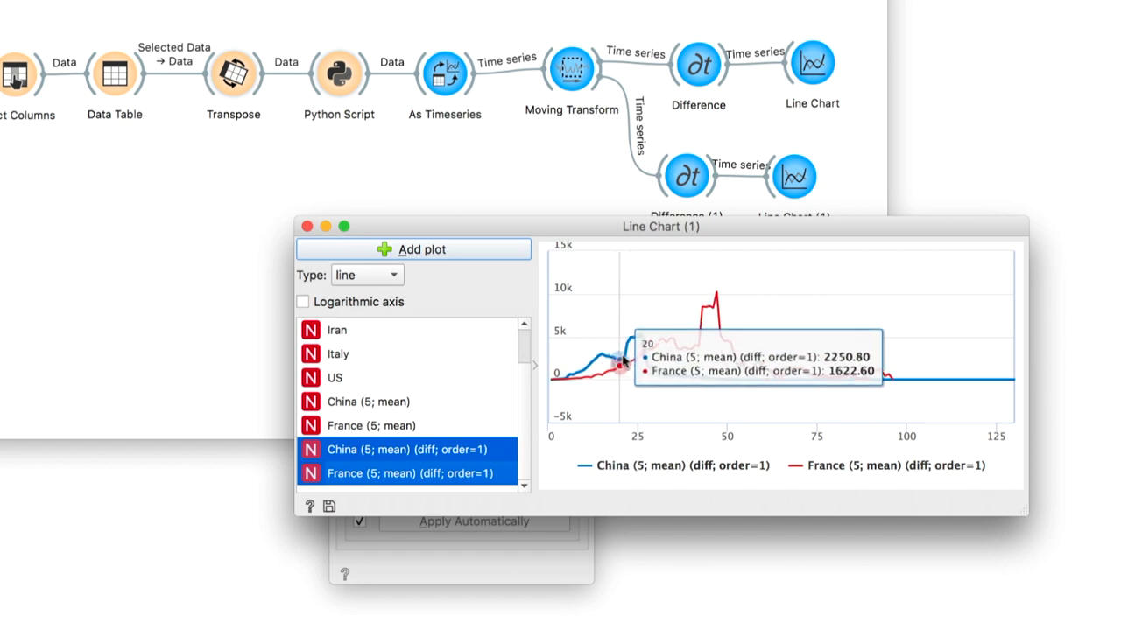
mouse_move(644, 354)
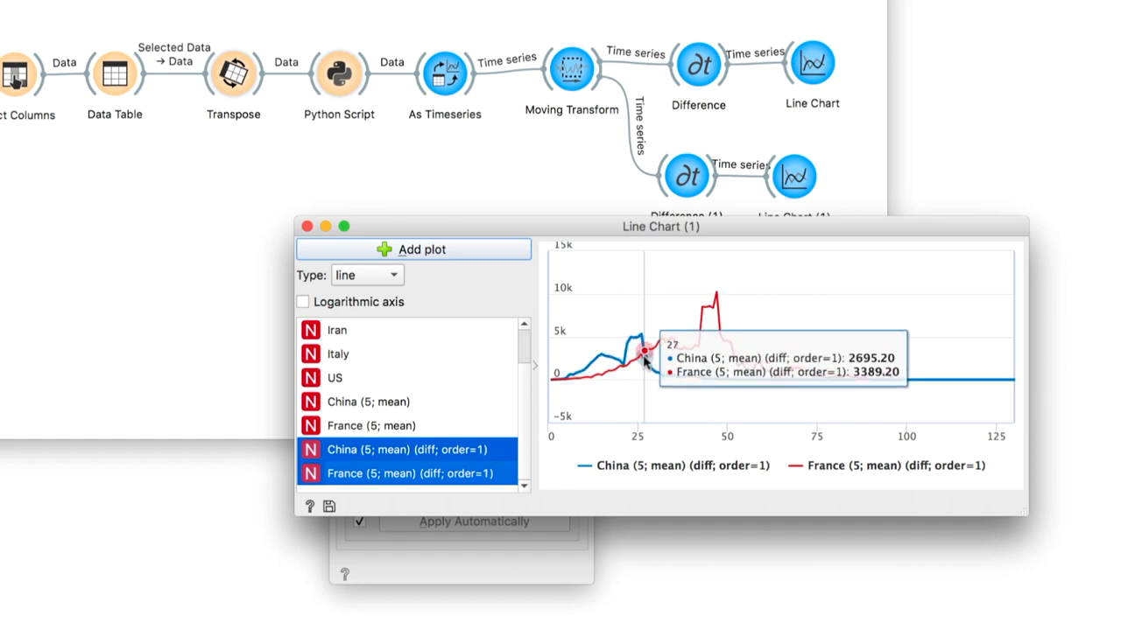